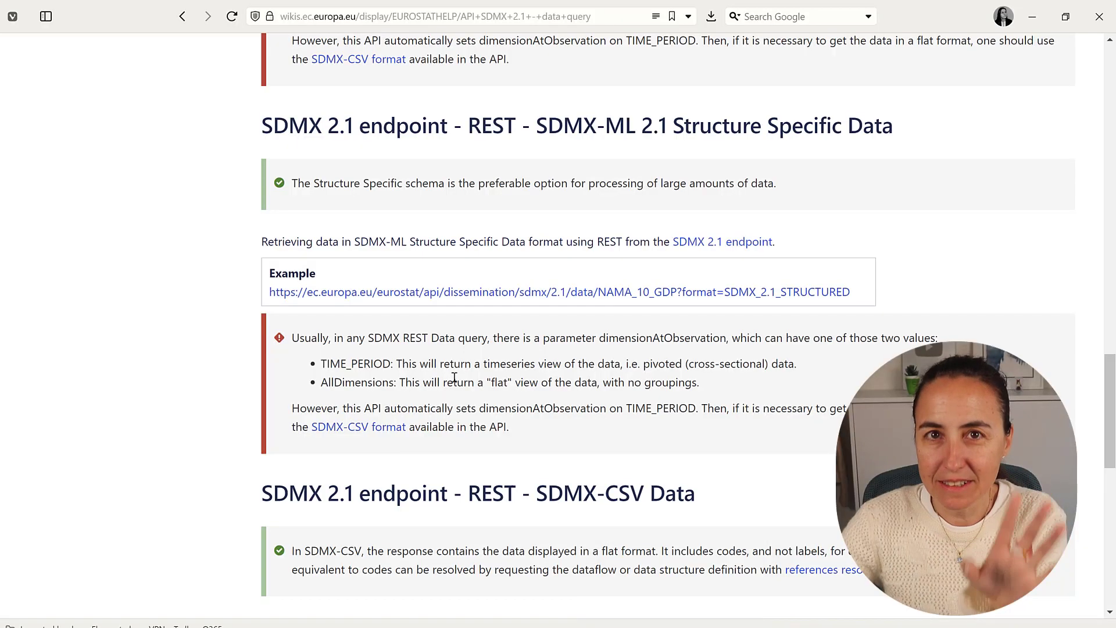
Connect through the SIS-CC SDMX connector to the NAMA_10_GDP SDMX-CSV URL, showing labels only.
scroll("down", 3)
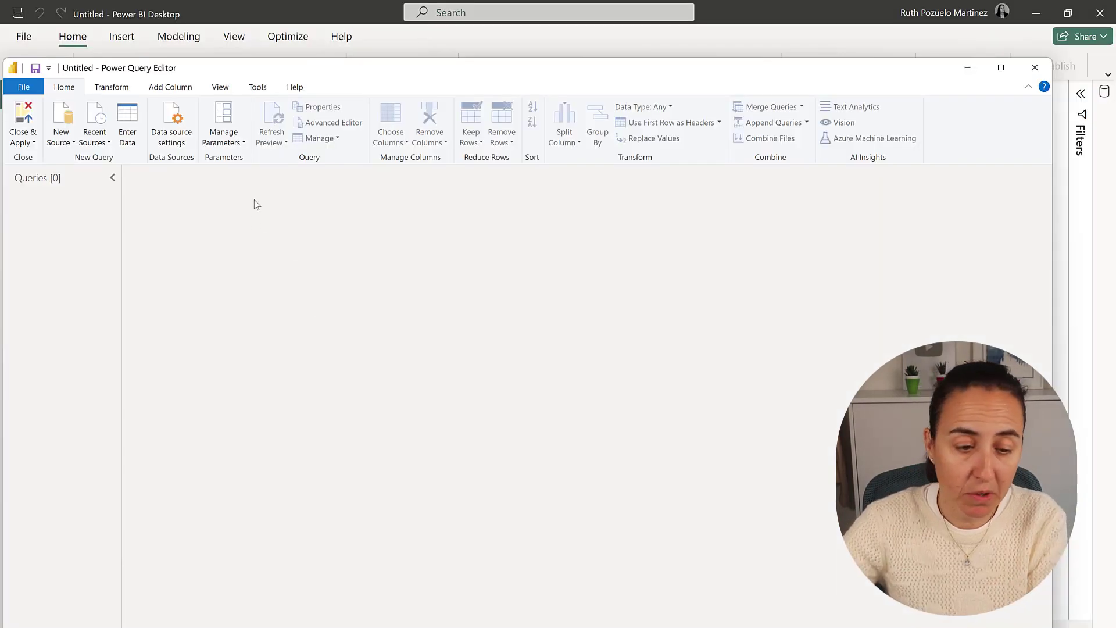
left_click(60, 120)
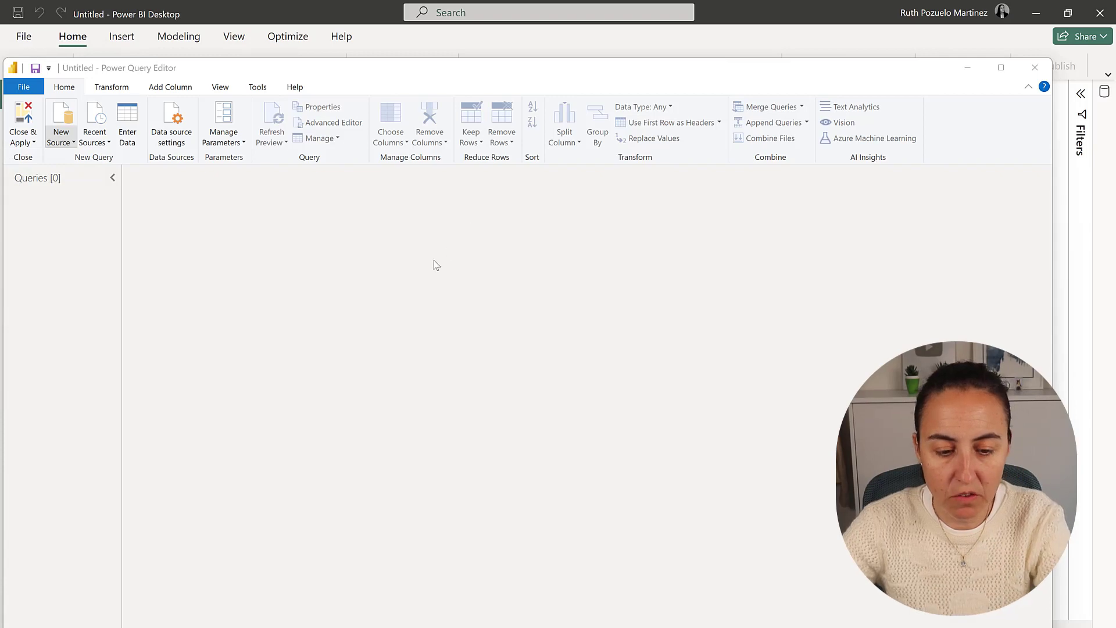
mouse_move(489, 212)
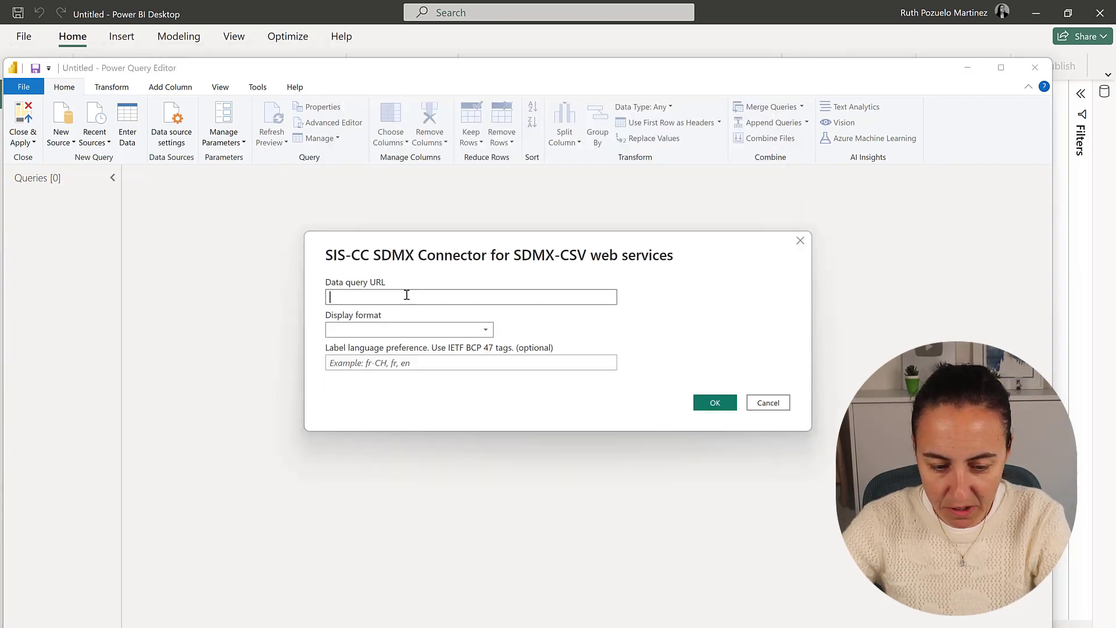
type("ostat/api/dissemination/sdmx/2.1/data/NAMA_10_GDP?format=SDMX-CSV")
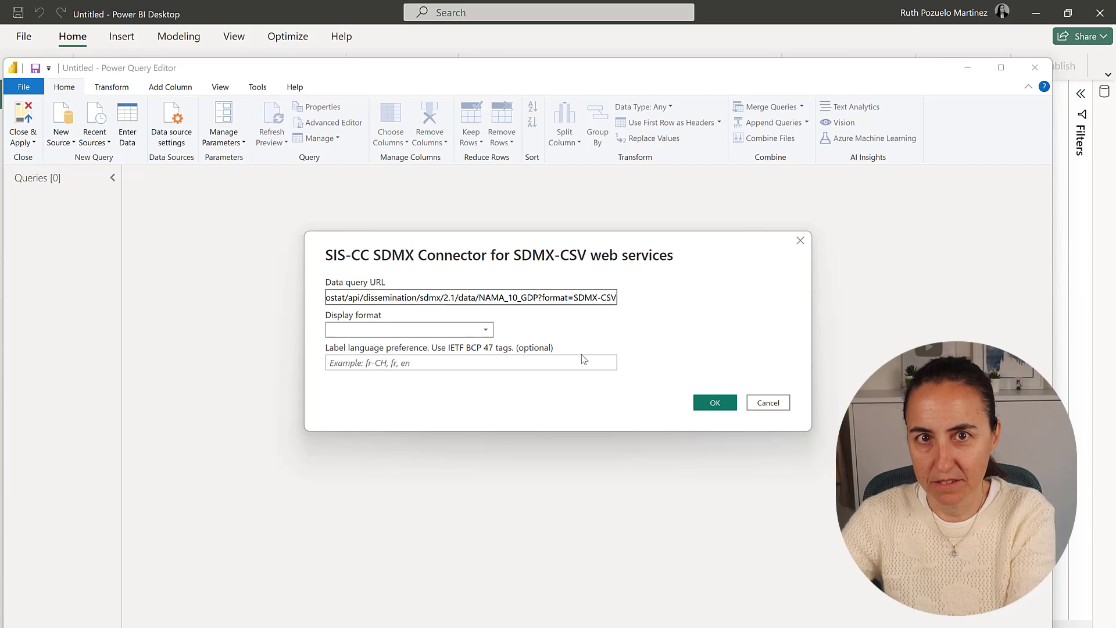
left_click(484, 329)
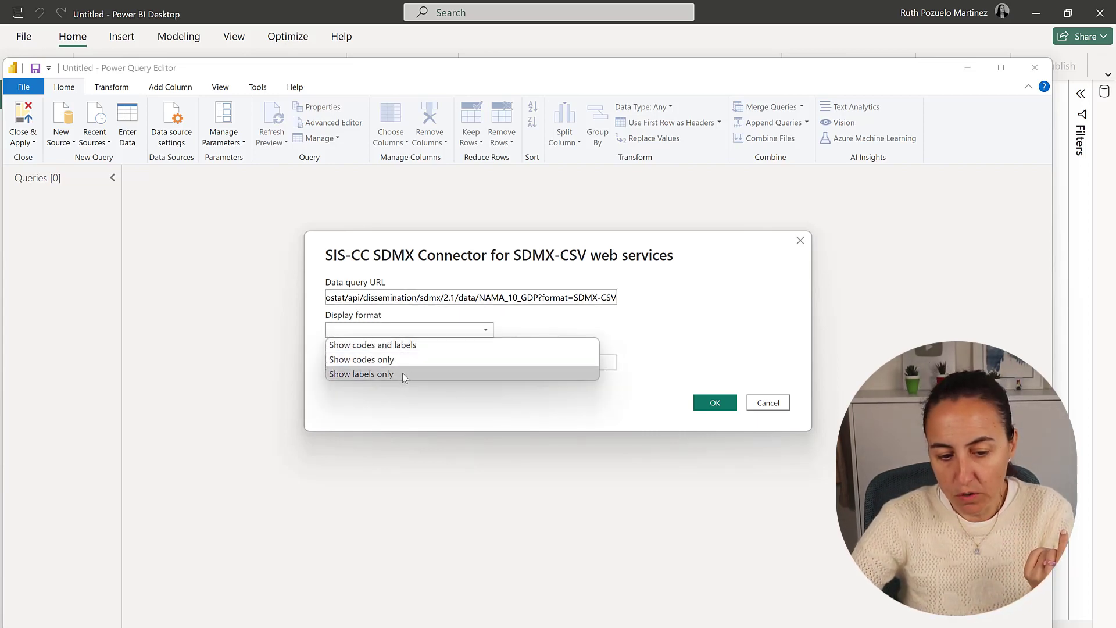
left_click(362, 374)
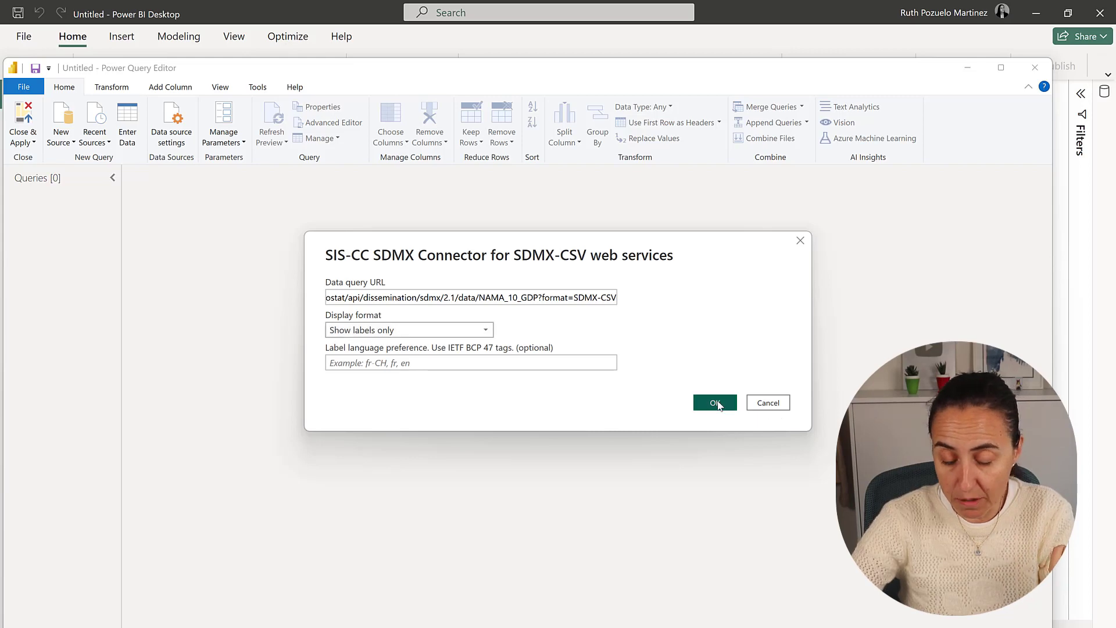
left_click(715, 402)
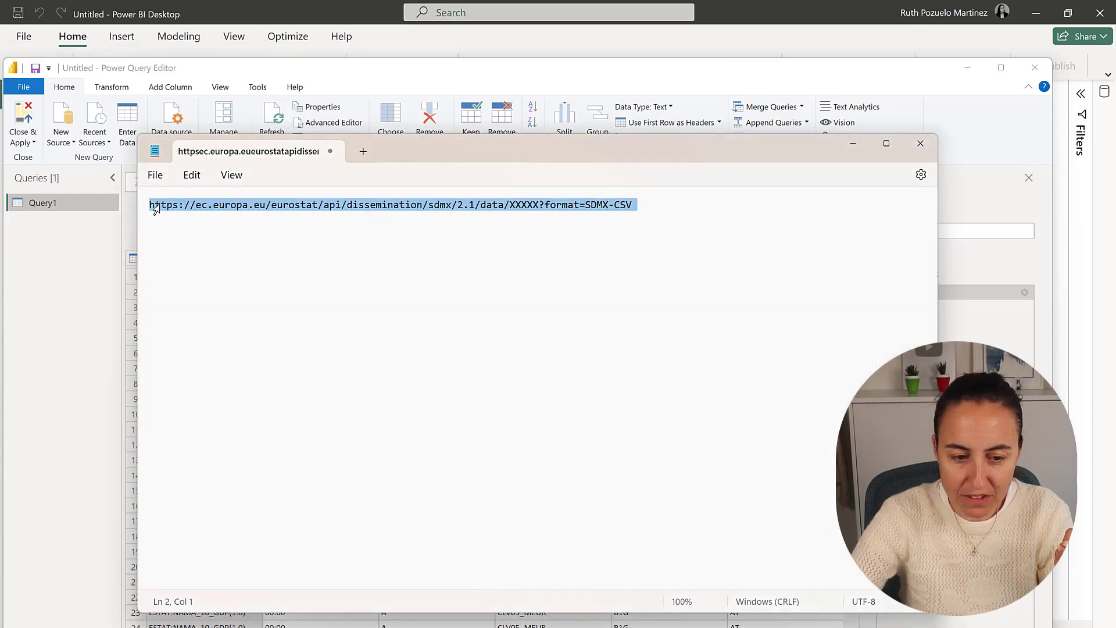
left_click(538, 205)
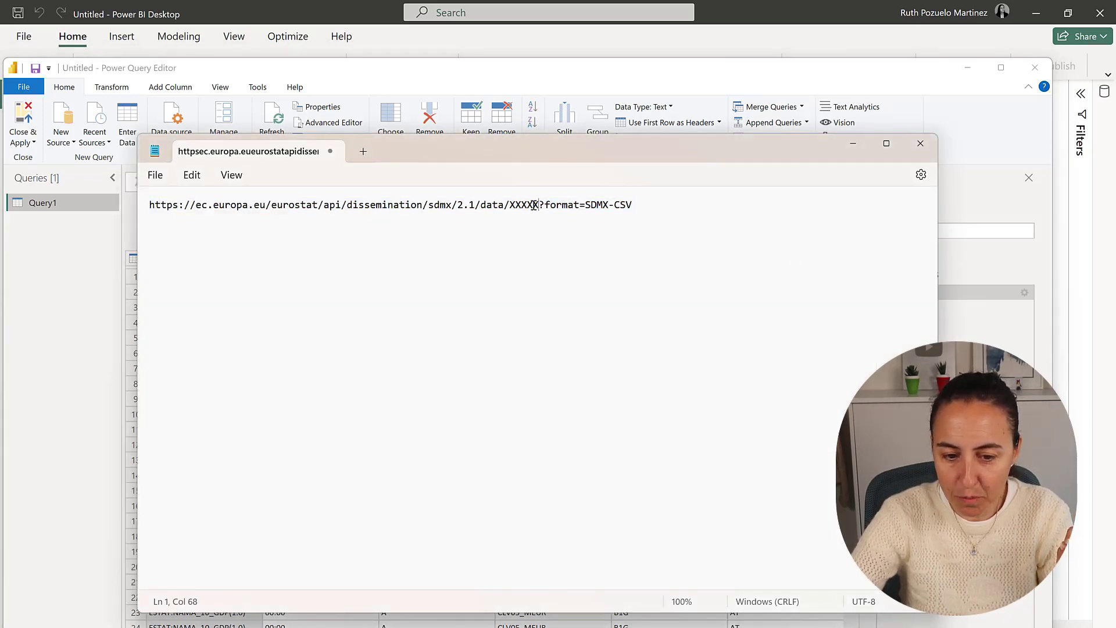
double_click(524, 205)
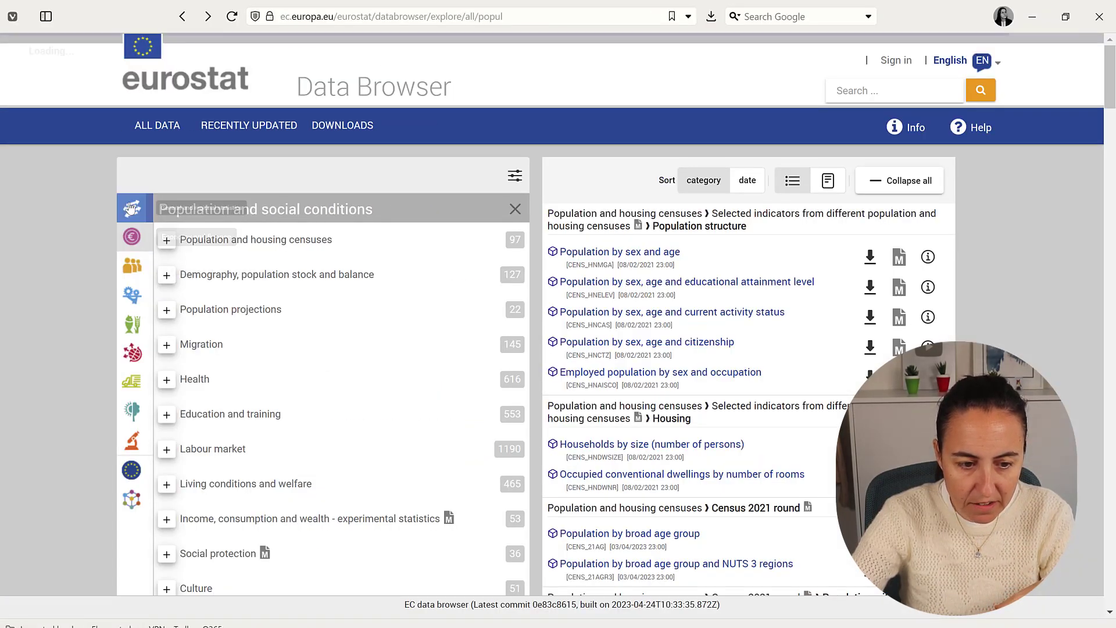
Browse Economy and finance and pick the Real GDP growth rate - volume dataset (TEC00115).
left_click(131, 236)
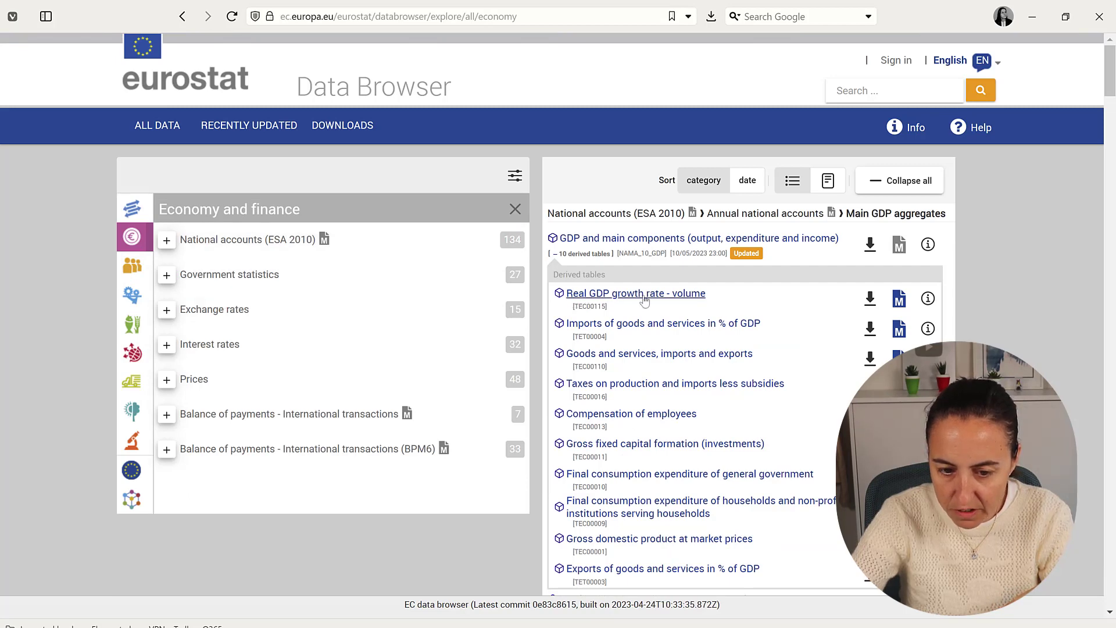
double_click(590, 306)
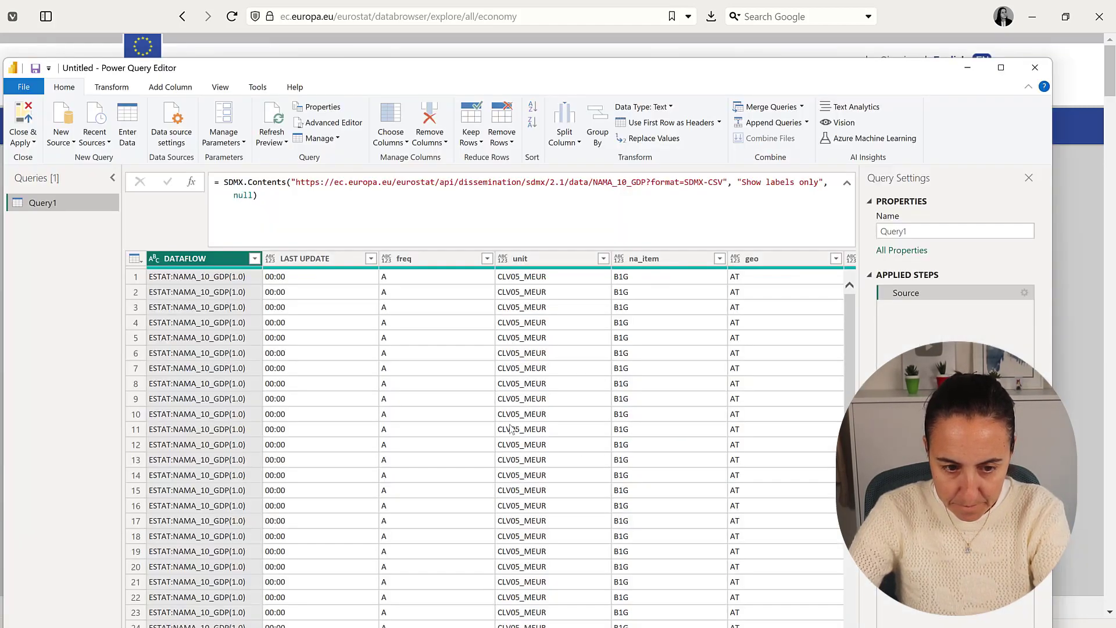
Duplicate Query1 and swap NAMA_10_GDP for TEC00115 in the copy's URL.
right_click(42, 202)
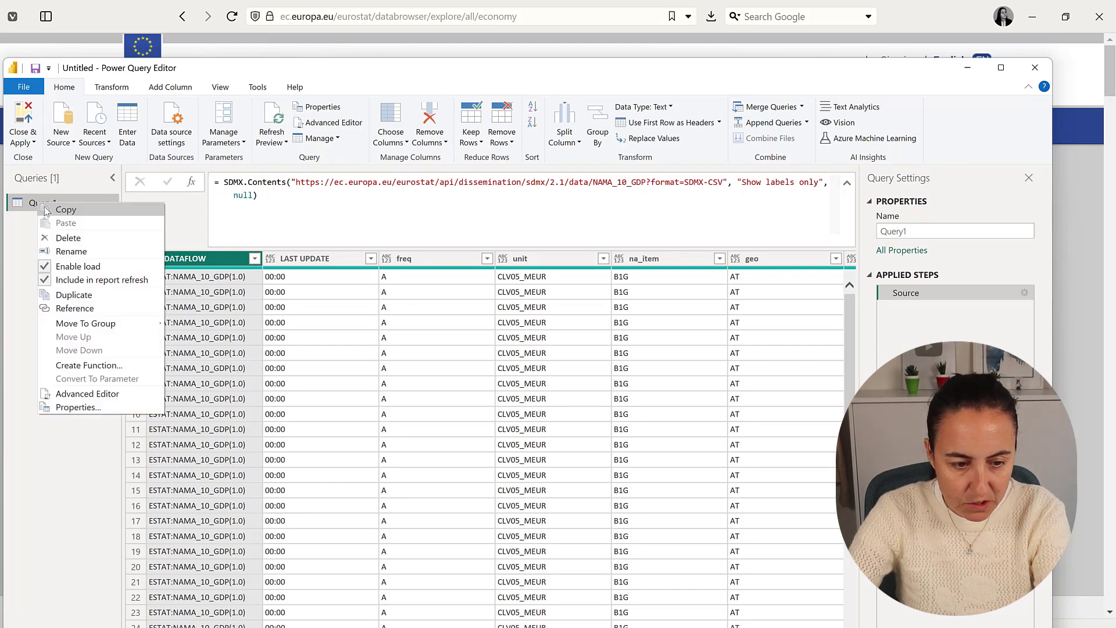
left_click(73, 294)
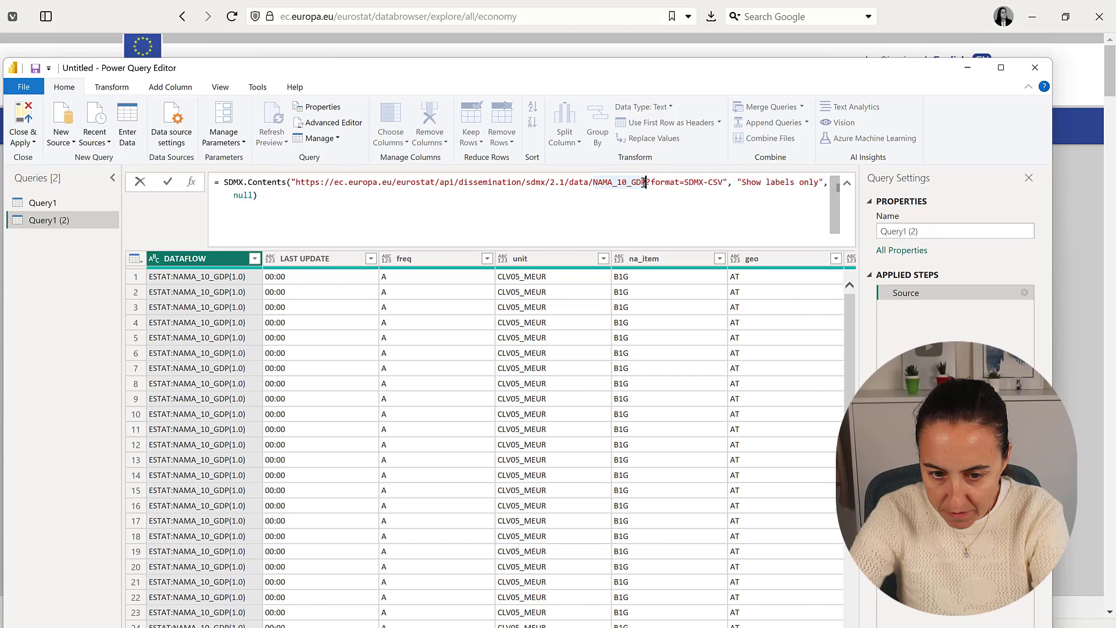
type("TEC00115")
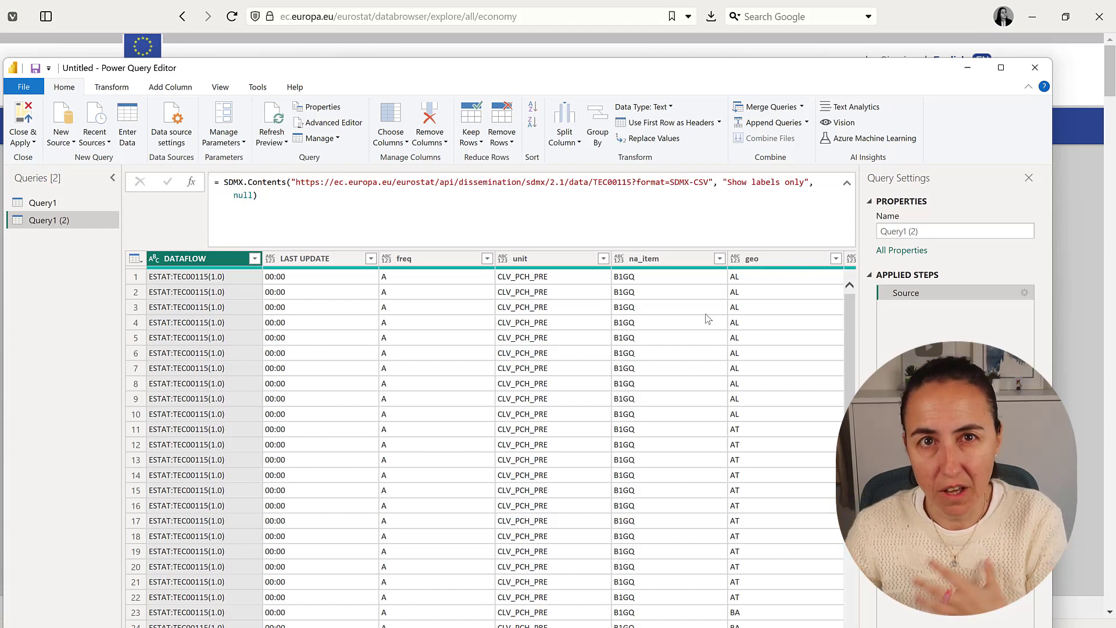
mouse_move(696, 318)
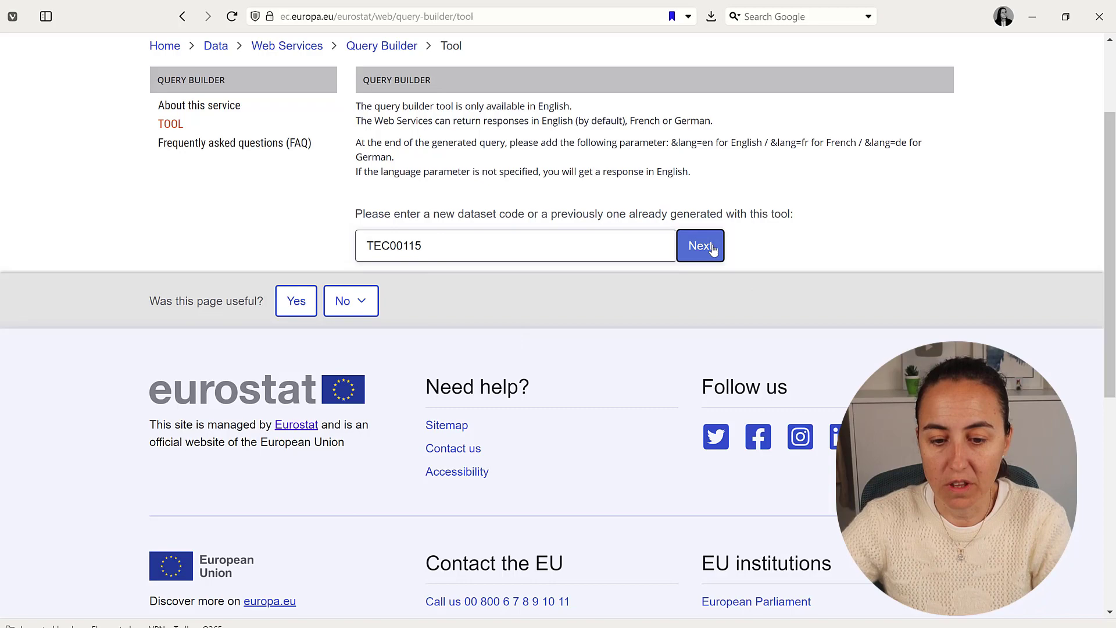
Load the TEC00115 dimension filters in the Query Builder and look through the UNIT options.
left_click(699, 245)
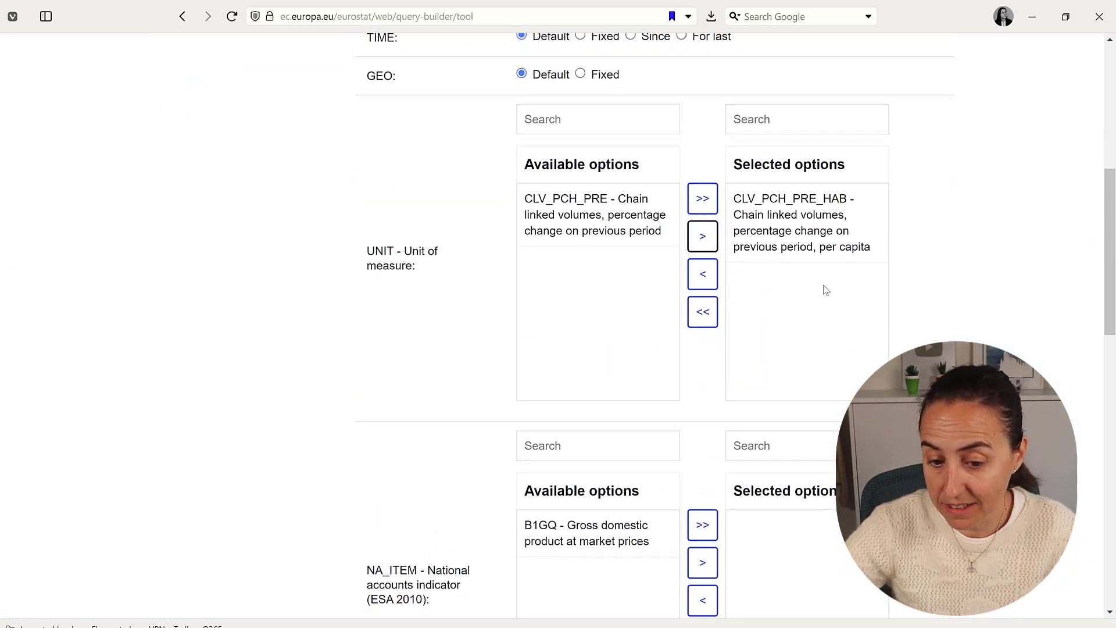
scroll("down", 3)
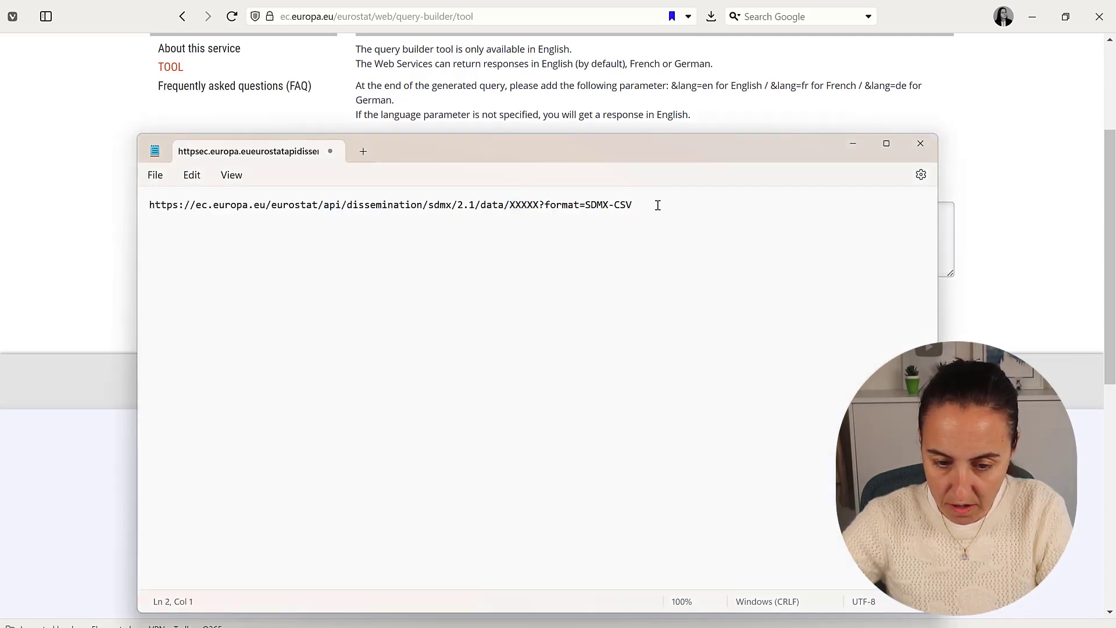
Paste the tec00115 statistics/1.0 JSON URL under the template and highlight sdmx/2.1 versus statistics/1.0.
type("https://ec.europa.eu/eurostat/api/dissemination/statistics/1.0/data/tec00115?format=JSON&unit=CLV_PCH_PRE_HAB")
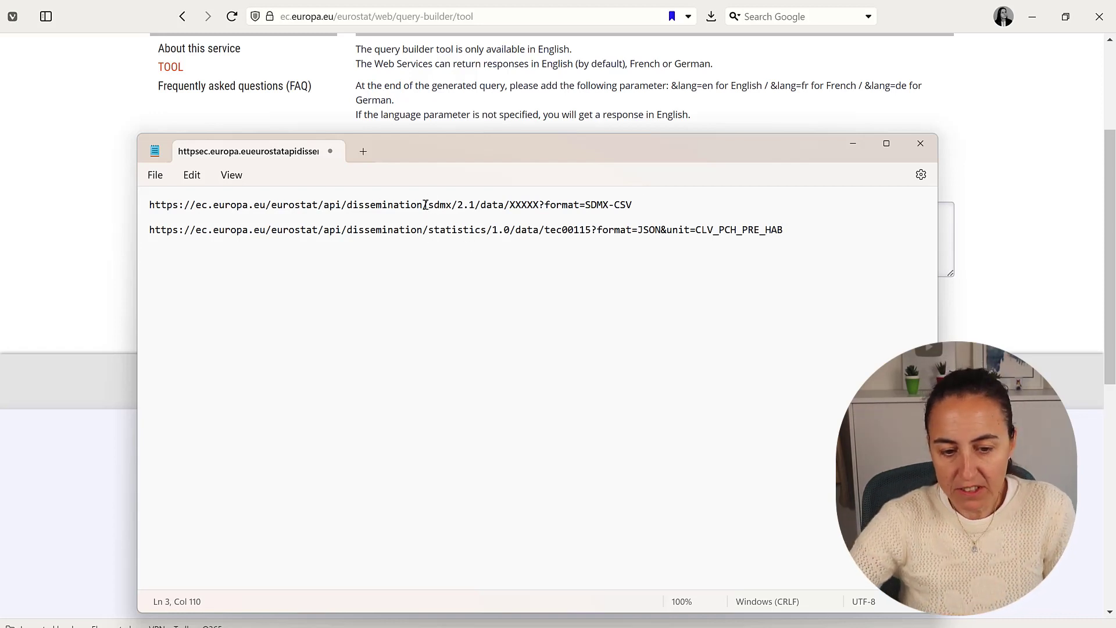
left_click_drag(422, 204, 474, 205)
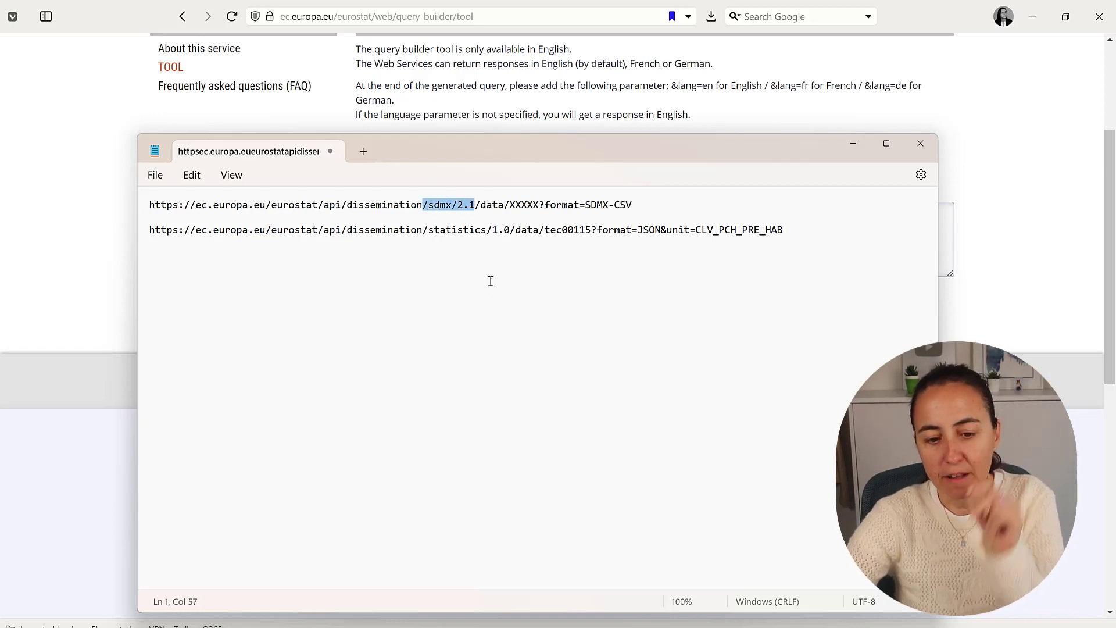
double_click(466, 229)
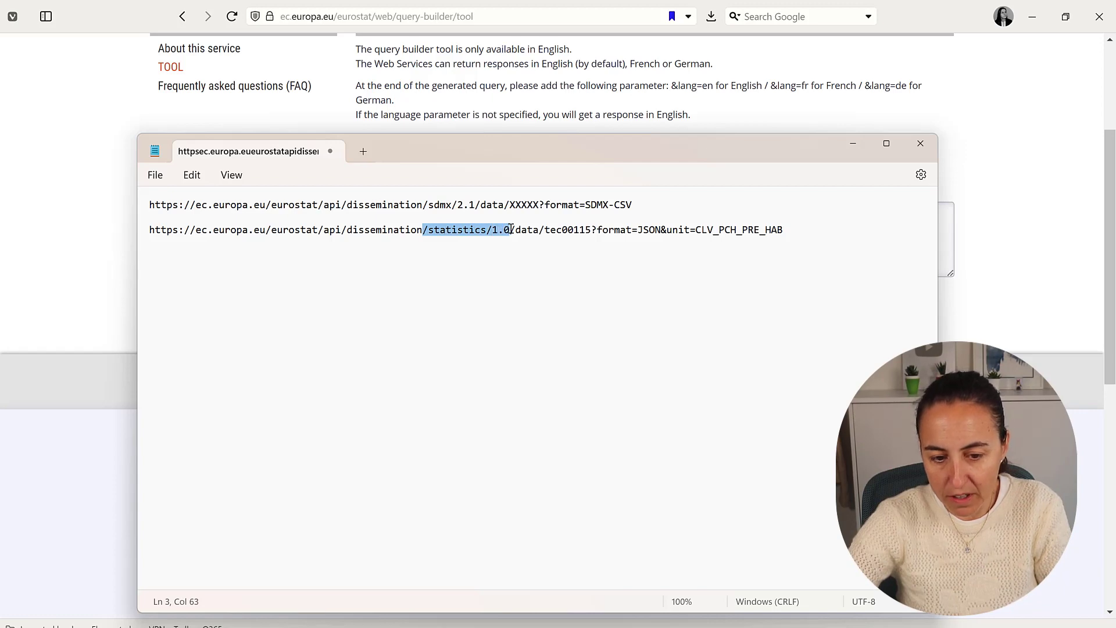
double_click(567, 229)
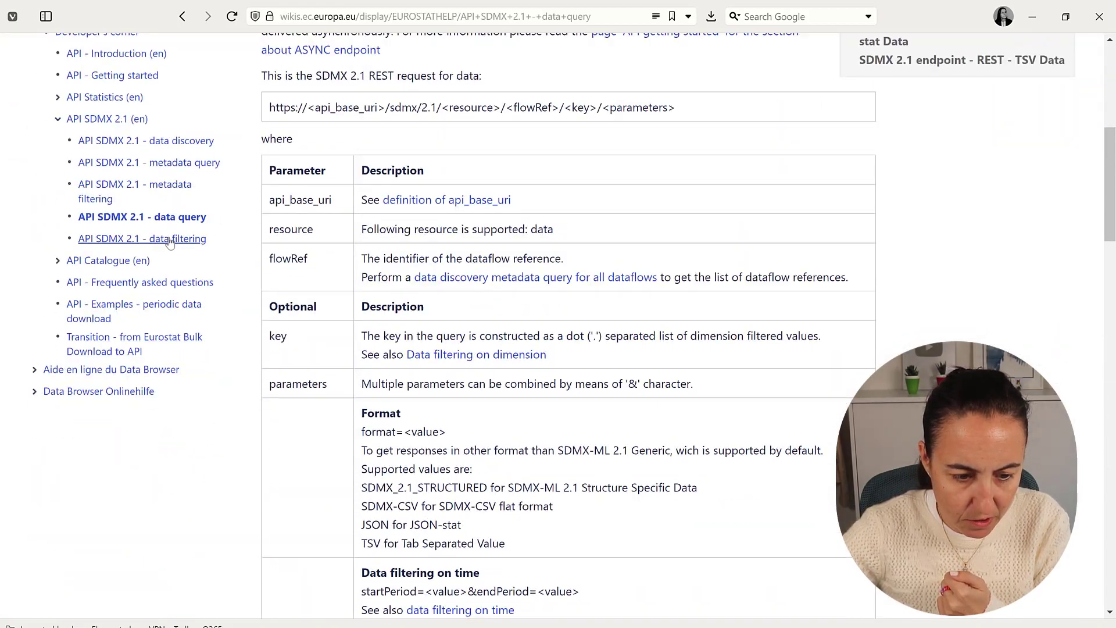
left_click(141, 238)
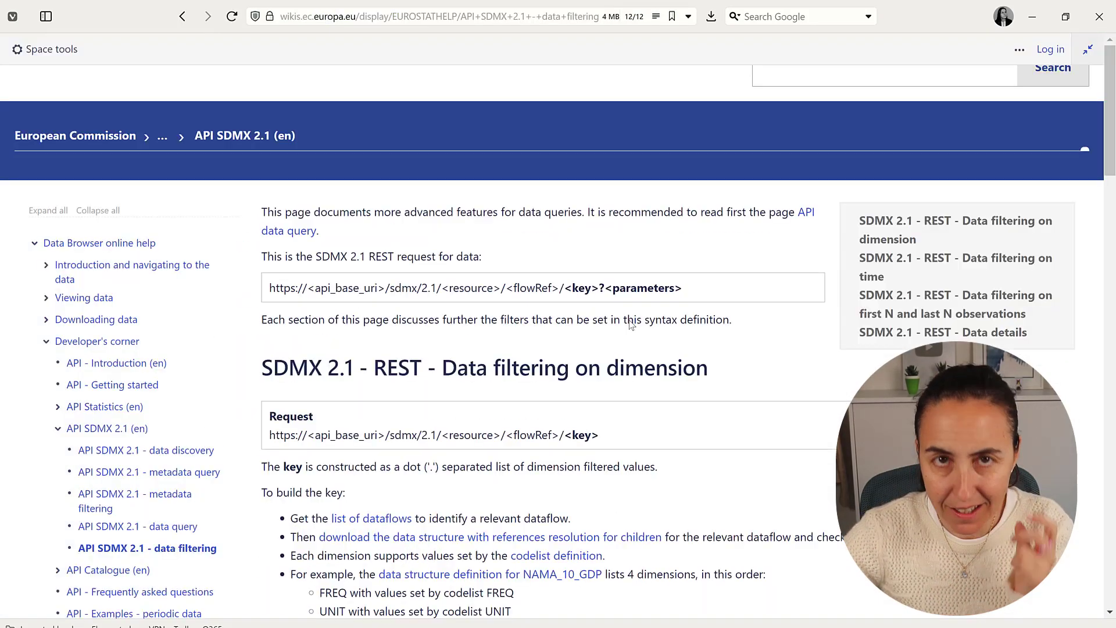
scroll("down", 3)
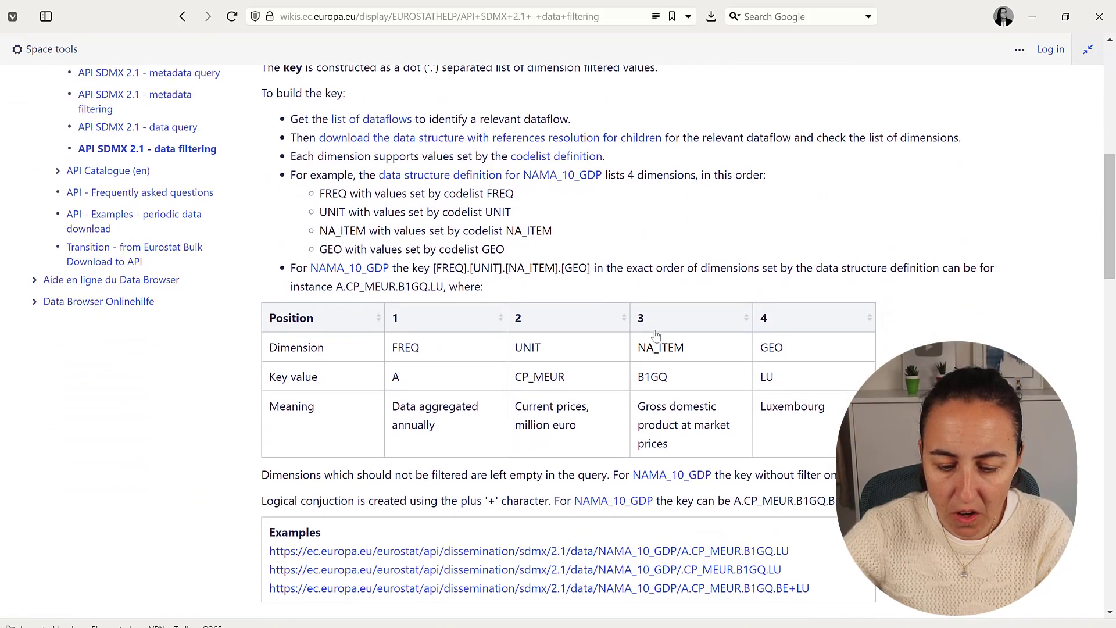
scroll("down", 3)
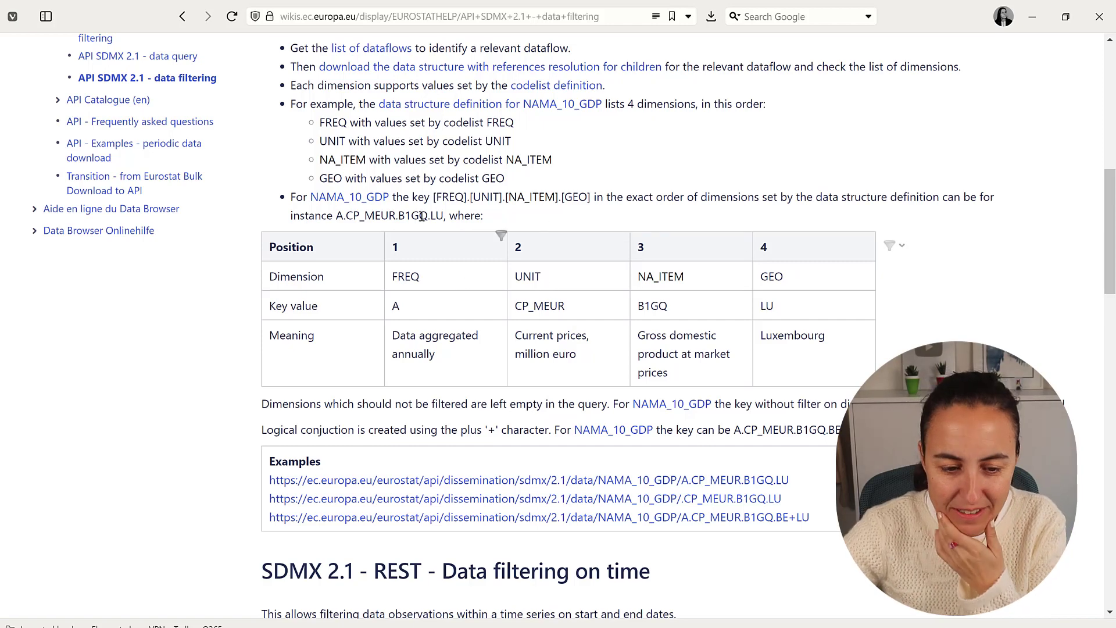
mouse_move(383, 207)
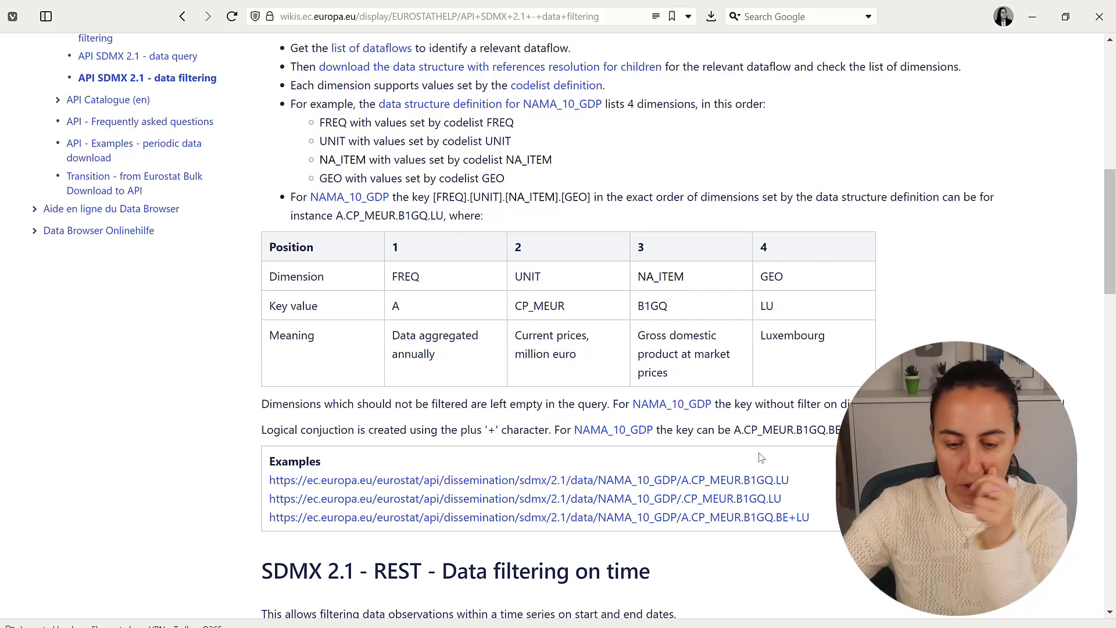
left_click_drag(270, 461, 788, 481)
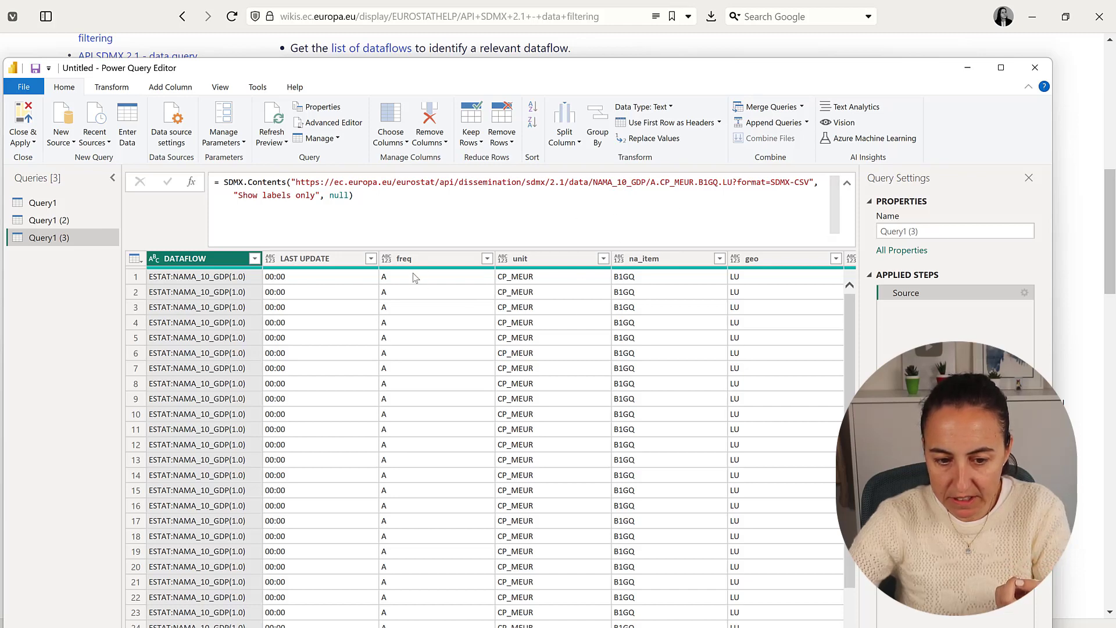
mouse_move(511, 288)
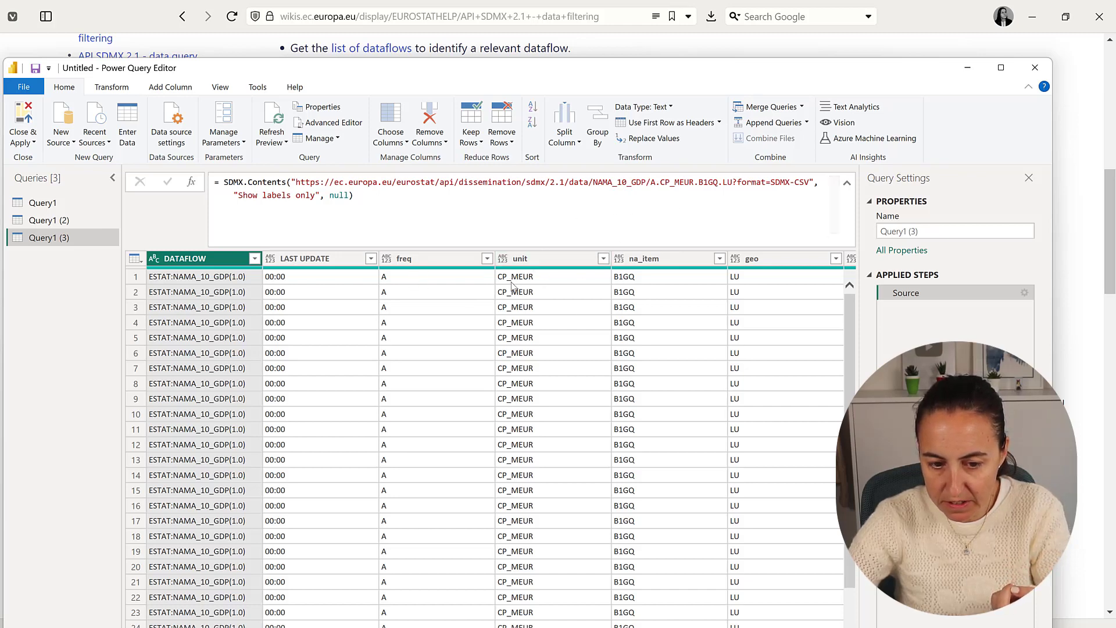
Edit the SDMX.Contents URL so the country key reads LU+DK instead of LU.
double_click(708, 183)
type("+DK")
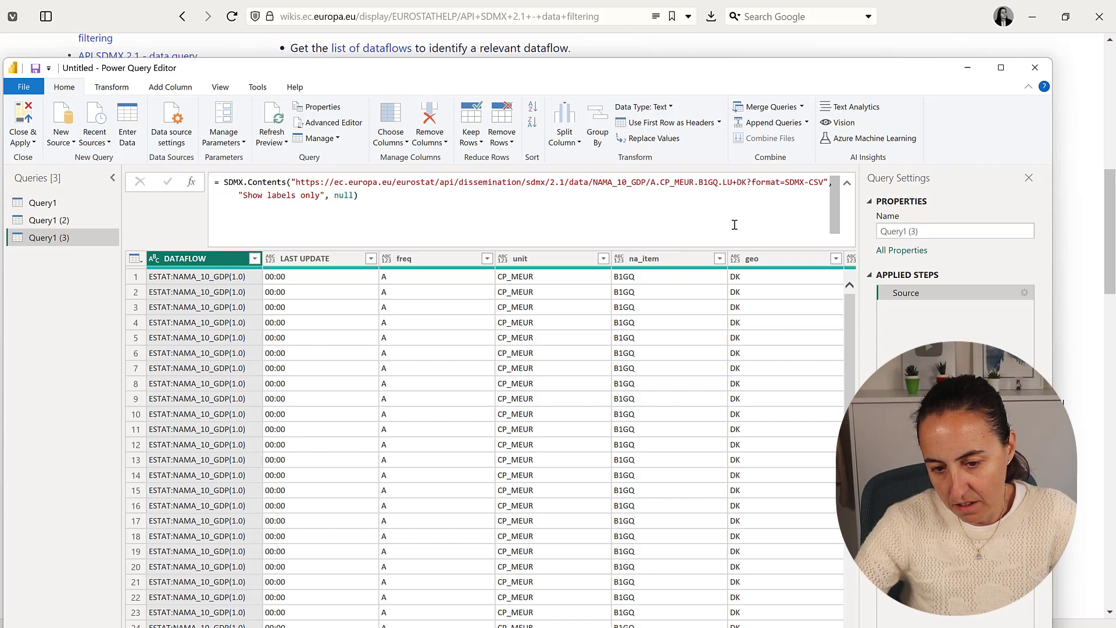
Check the geo column now lists Denmark and review the na_item values in the original Query1.
left_click(834, 259)
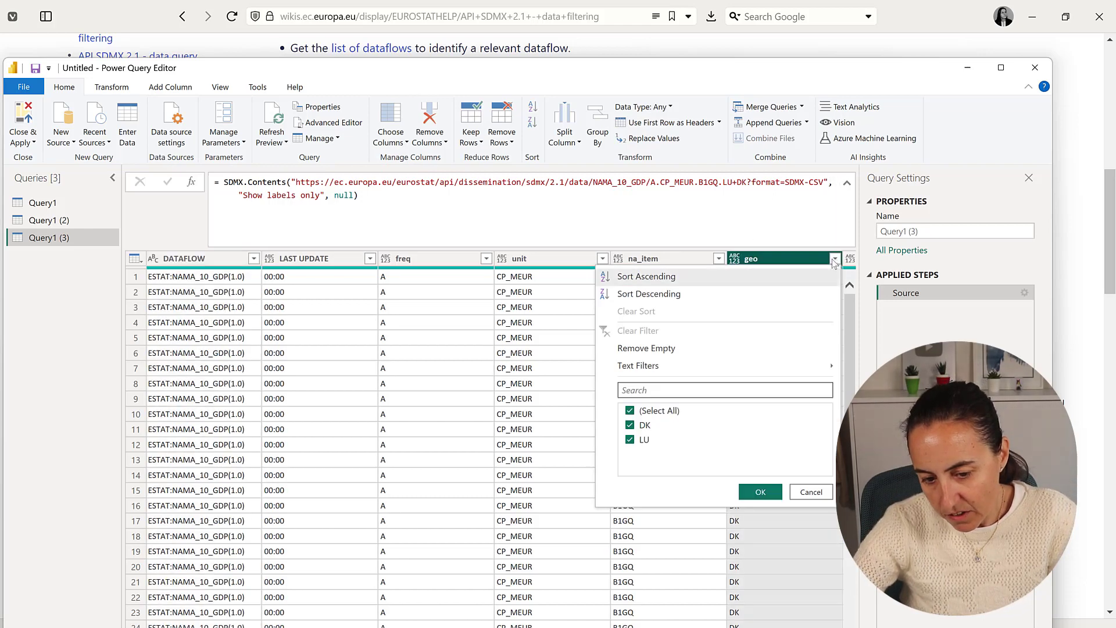
left_click(759, 490)
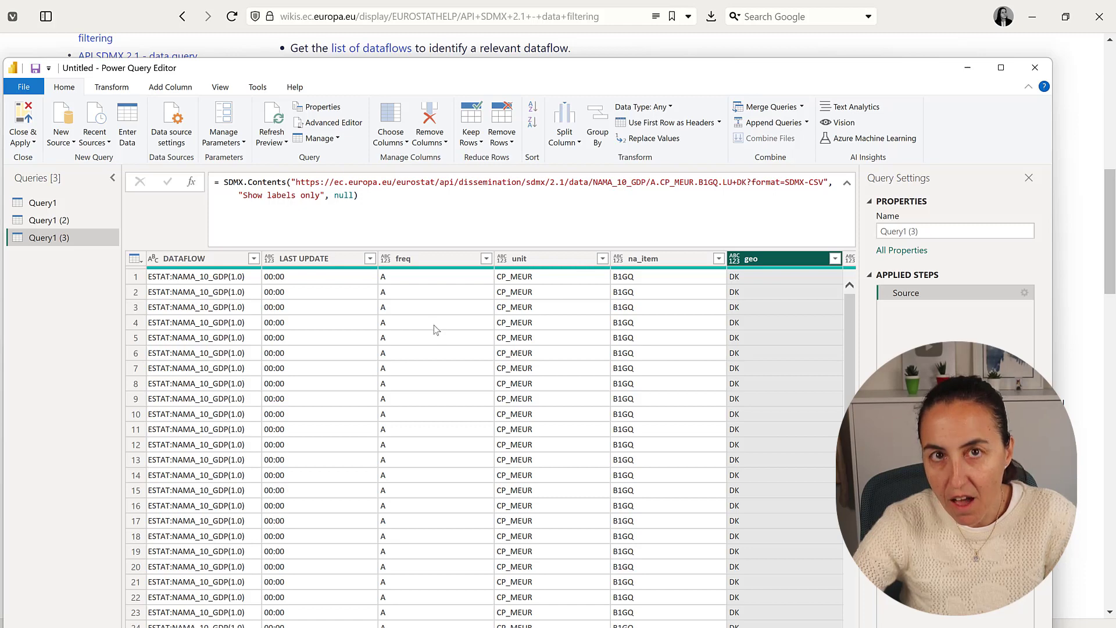
left_click(42, 202)
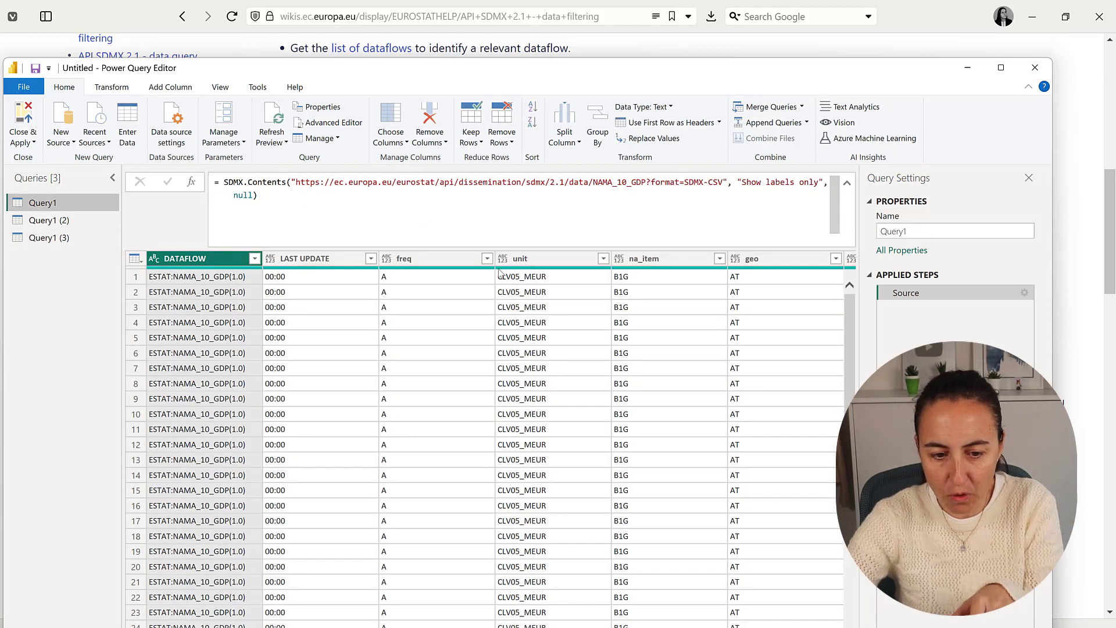
left_click(644, 258)
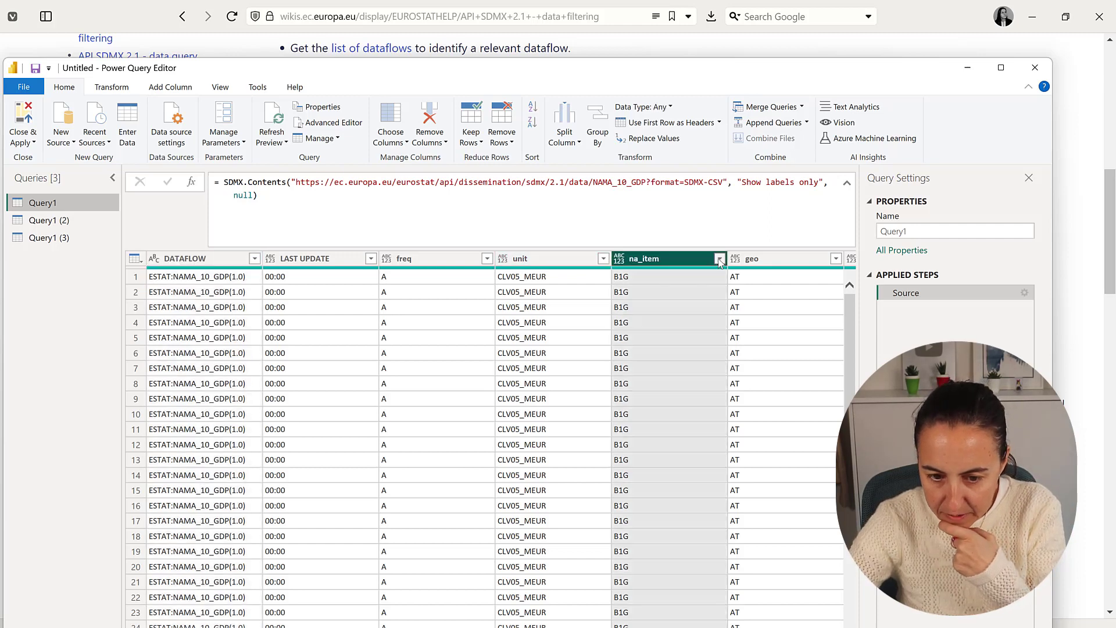
left_click(719, 258)
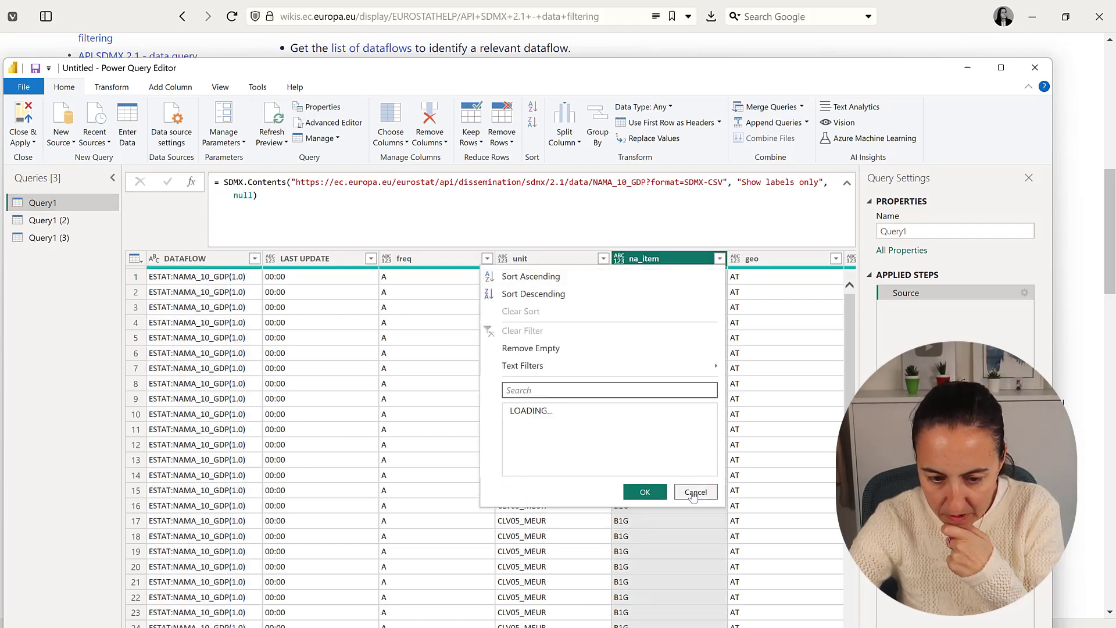
left_click(695, 492)
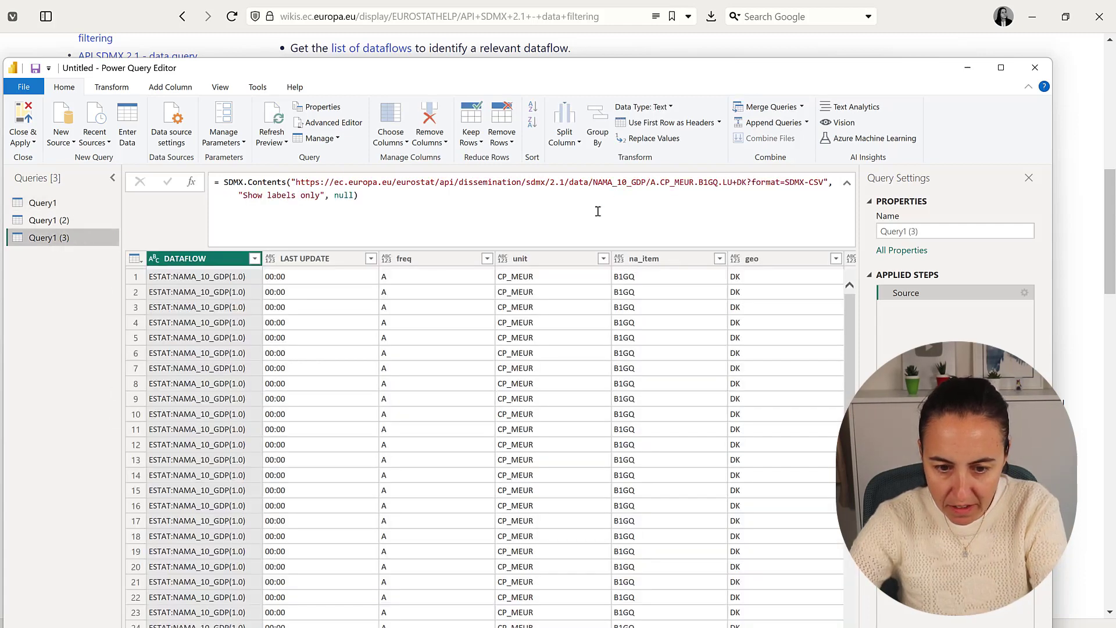
Add +CLV05_MEUR after CP_MEUR in the URL key and verify both units in the unit column.
left_click(520, 258)
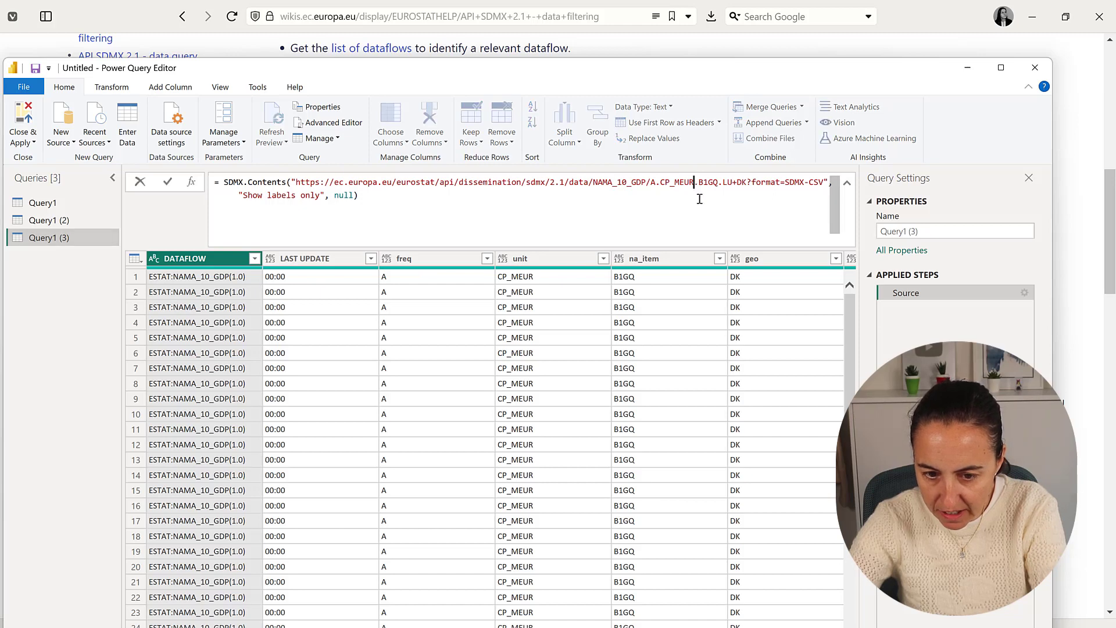
type("+CLV05_MEUR")
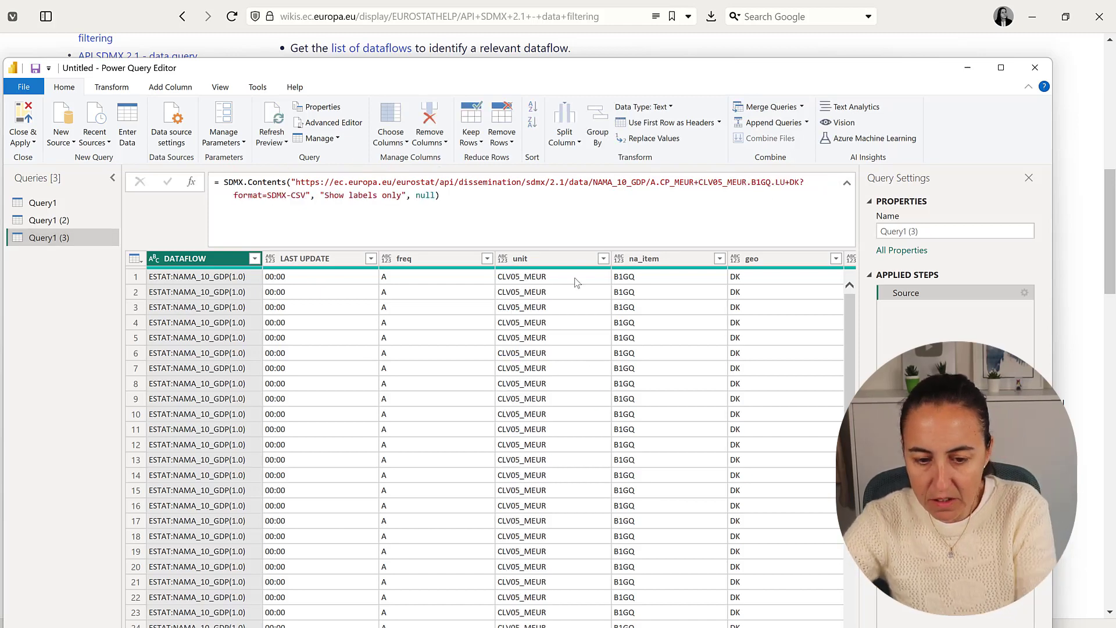
left_click(604, 258)
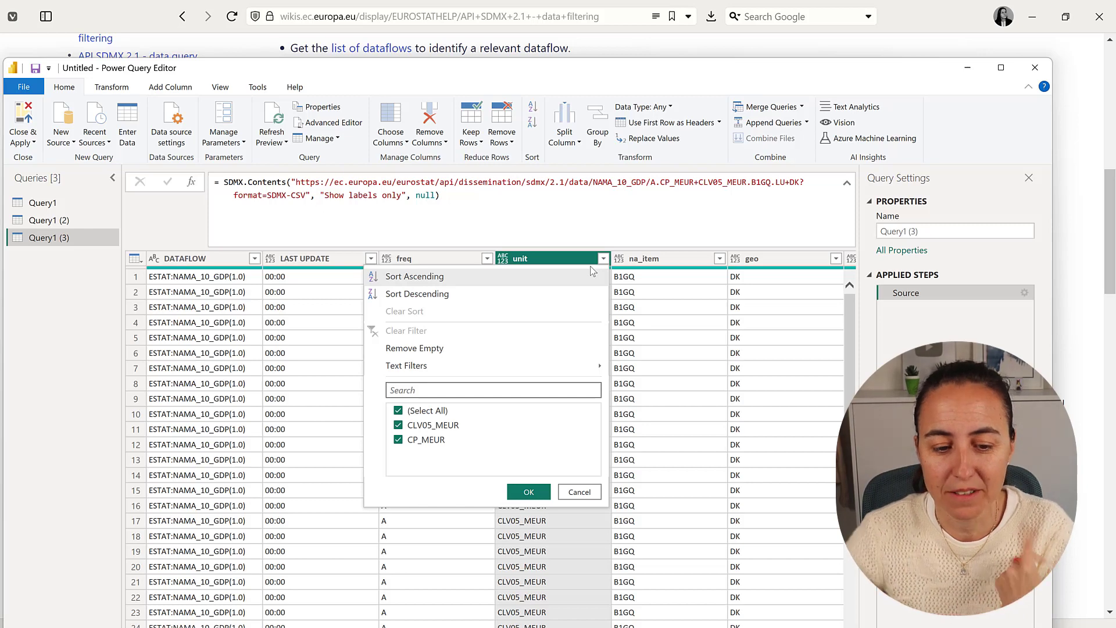
left_click(528, 490)
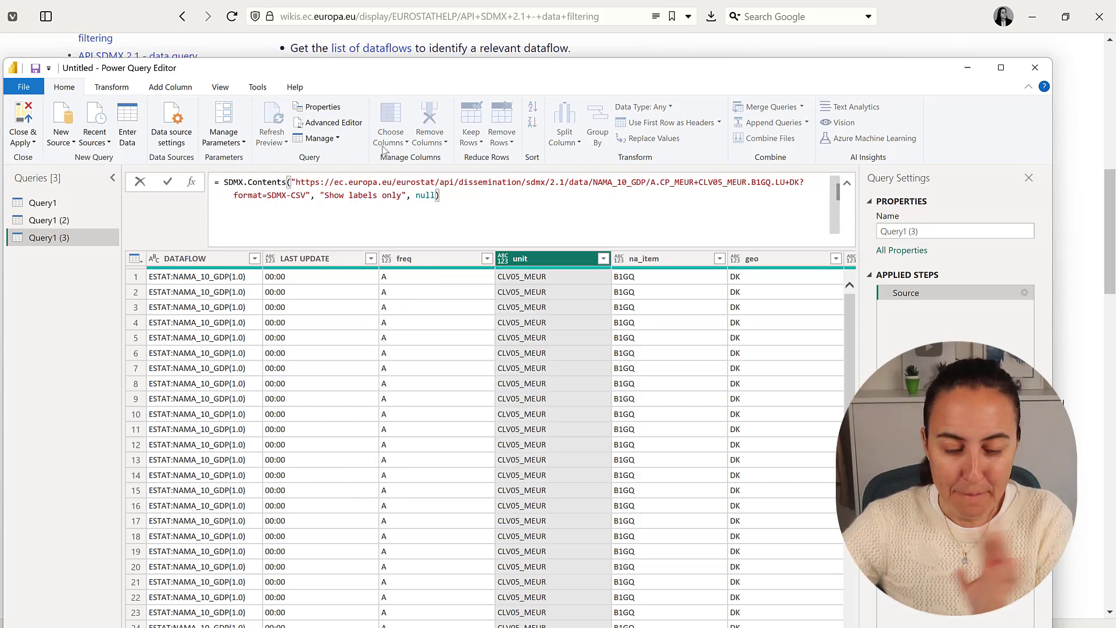
left_click(326, 122)
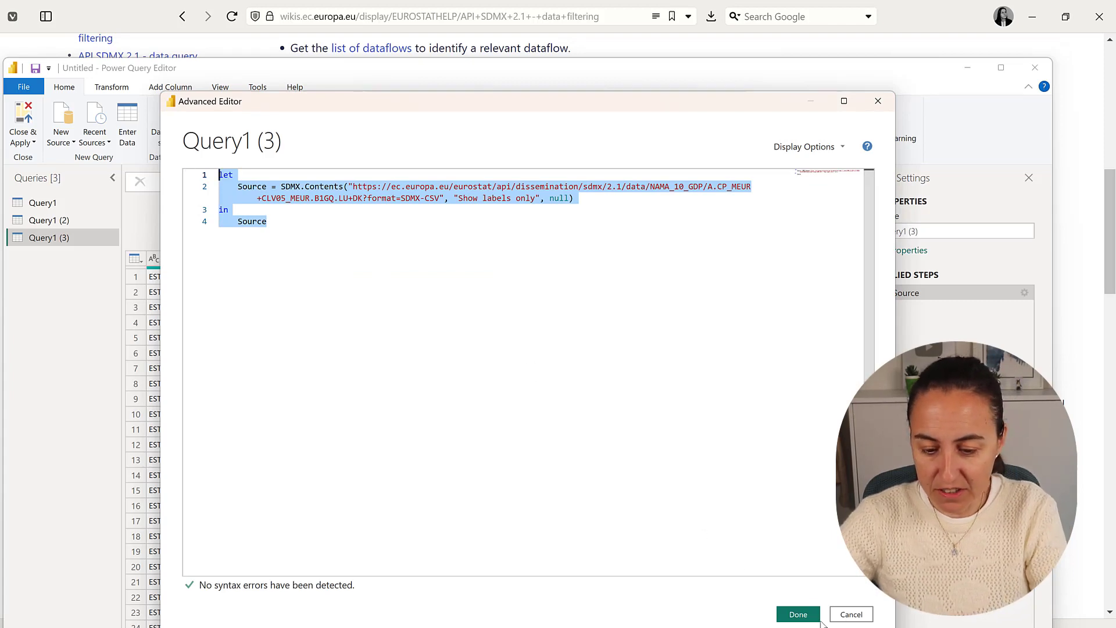
Close the Advanced Editor with Done, keeping the two-unit query.
left_click(797, 614)
type("power")
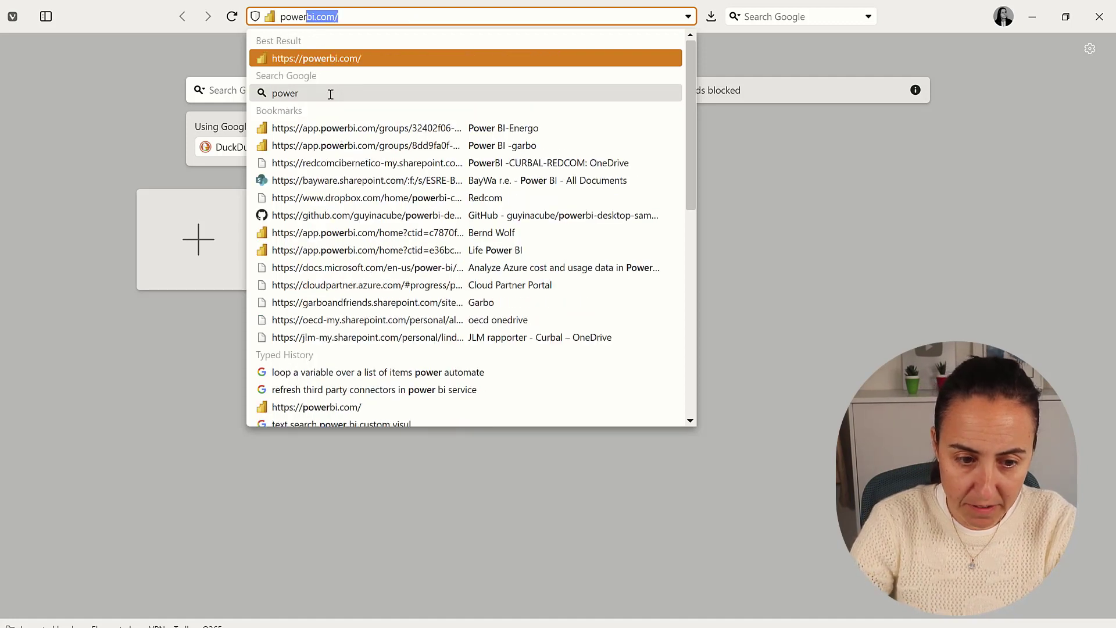
On powerbi.com, create a new Dataflow in the Eurostat workspace to reach Choose data source.
key("Enter")
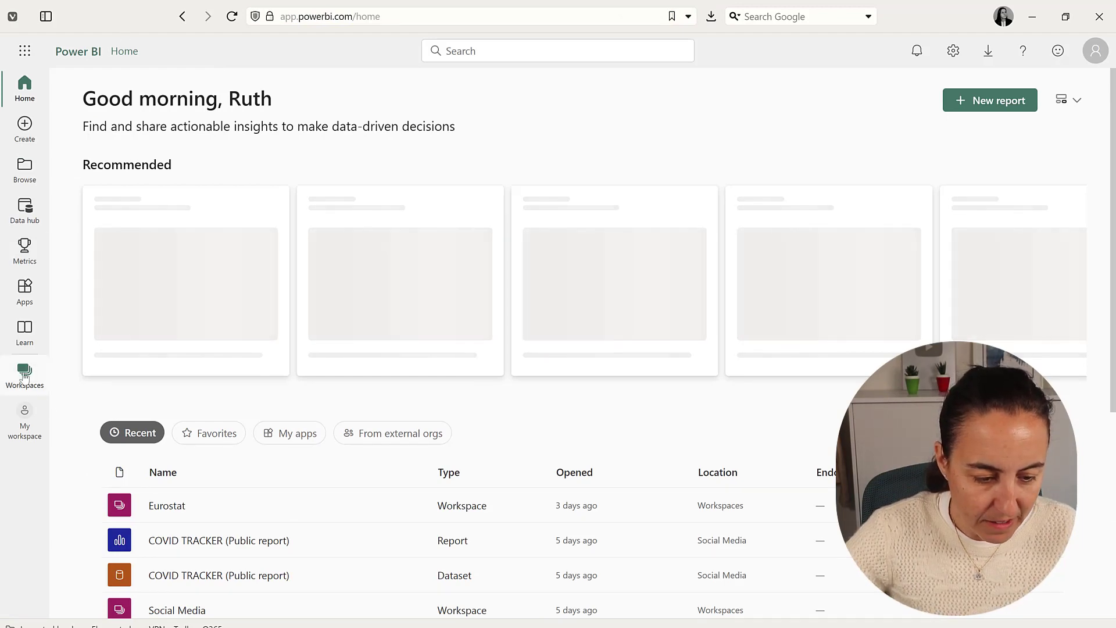
left_click(24, 373)
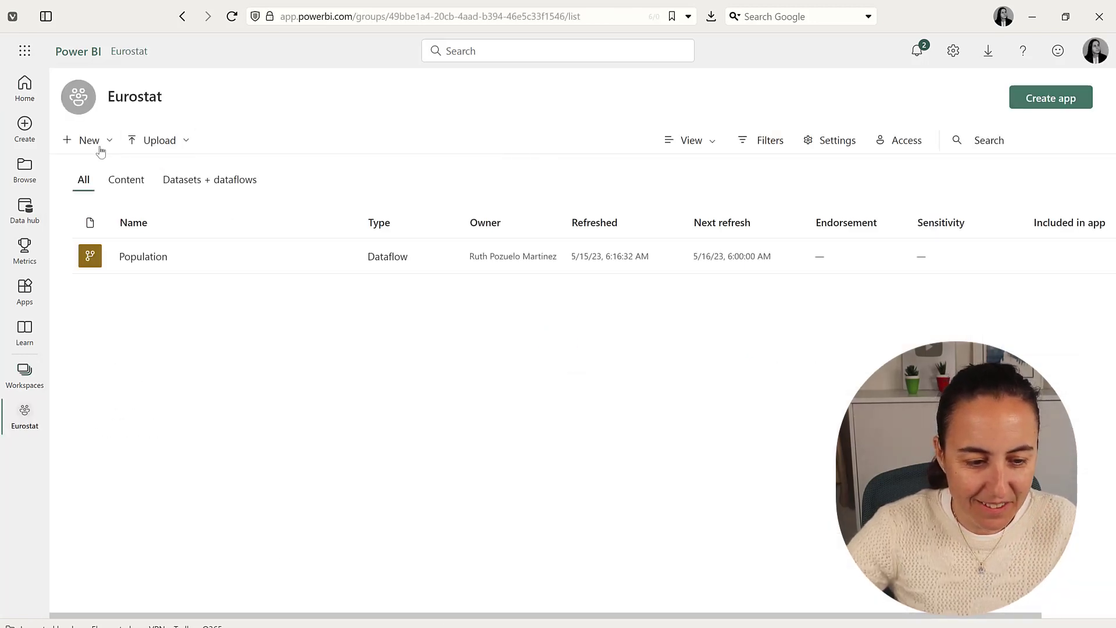
left_click(87, 140)
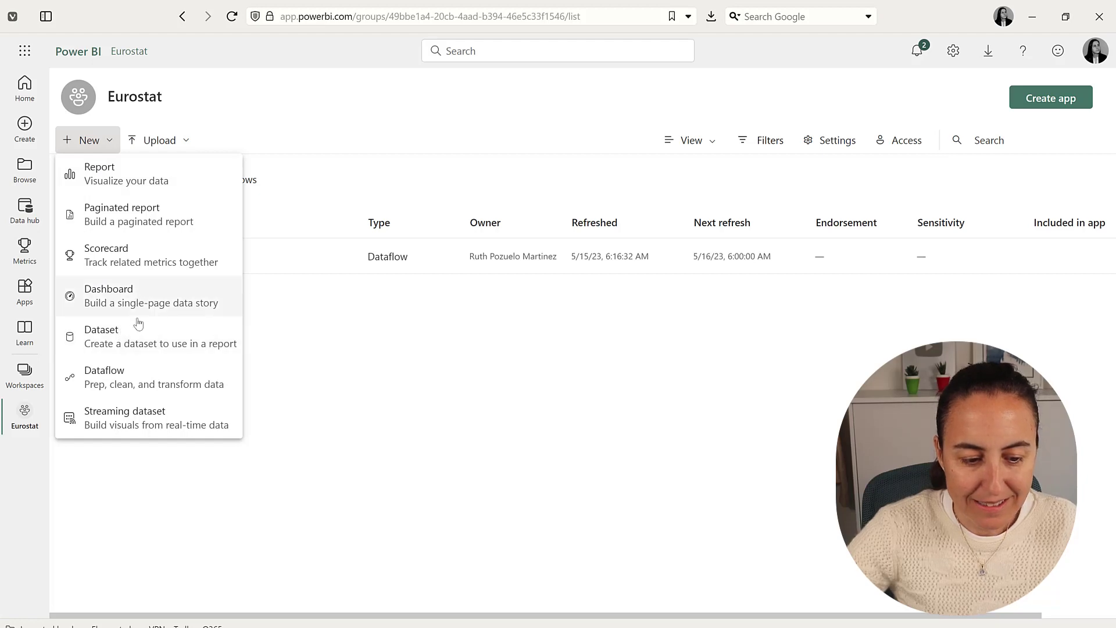
left_click(104, 376)
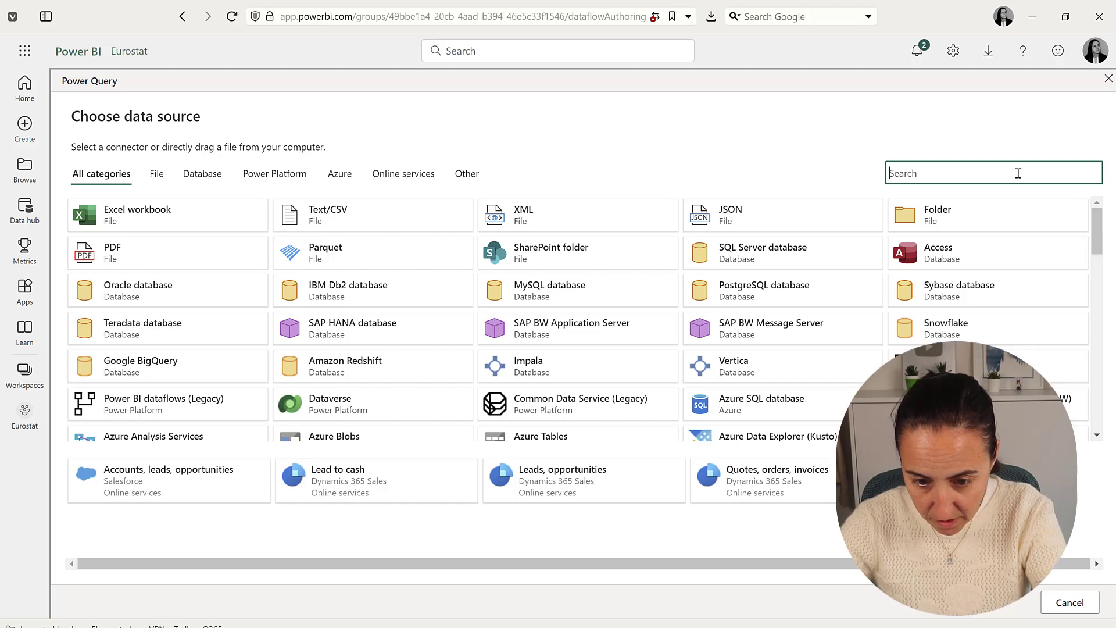
Search the connectors for a Blank query and create it with the default let/in code.
type("sd")
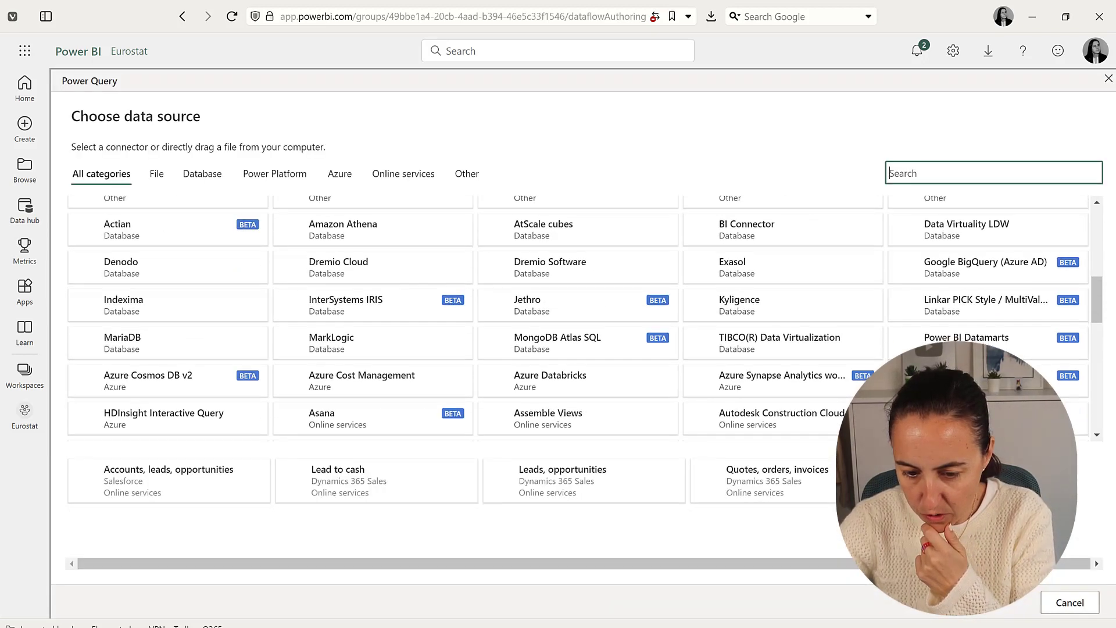
type("bl")
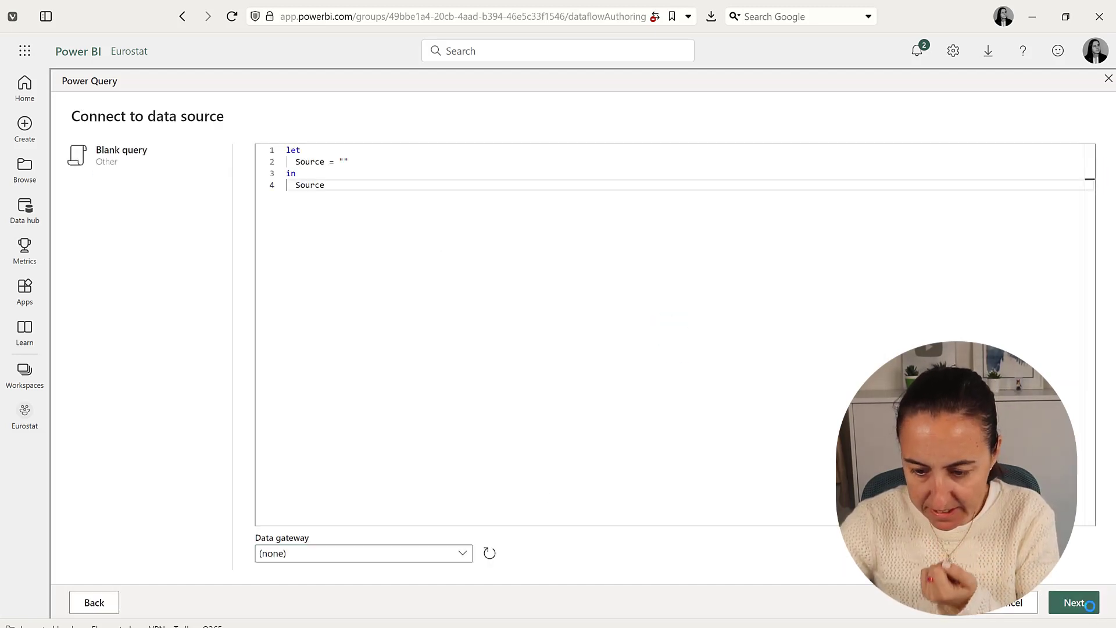
left_click(1073, 602)
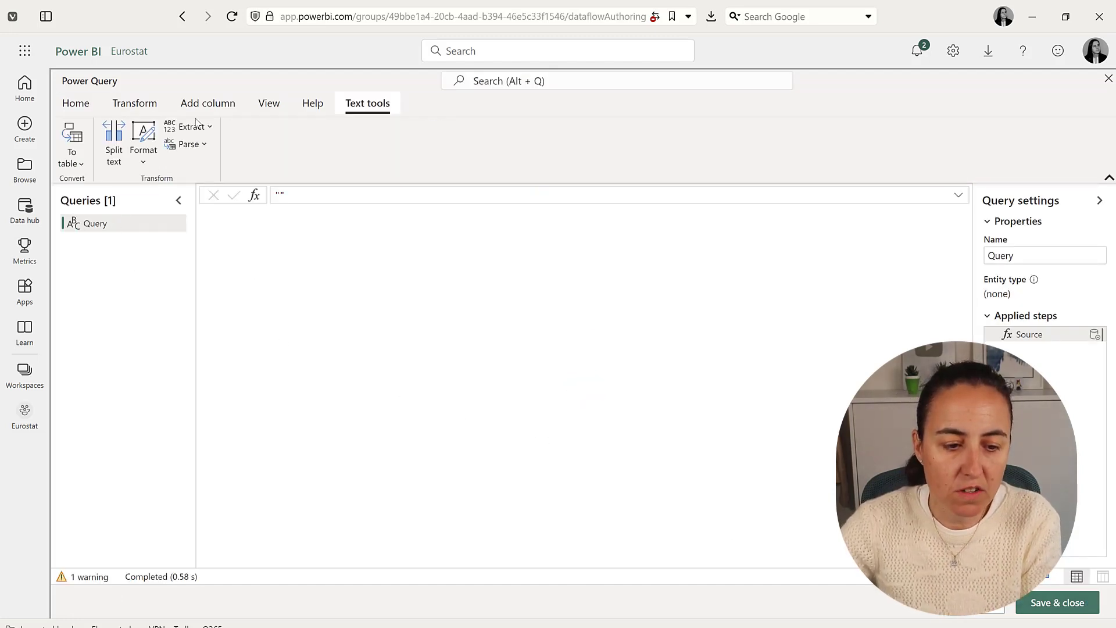
Replace the blank query's code with the Eurostat NAMA_10_GDP SDMX.Contents query via the Advanced editor.
left_click(135, 104)
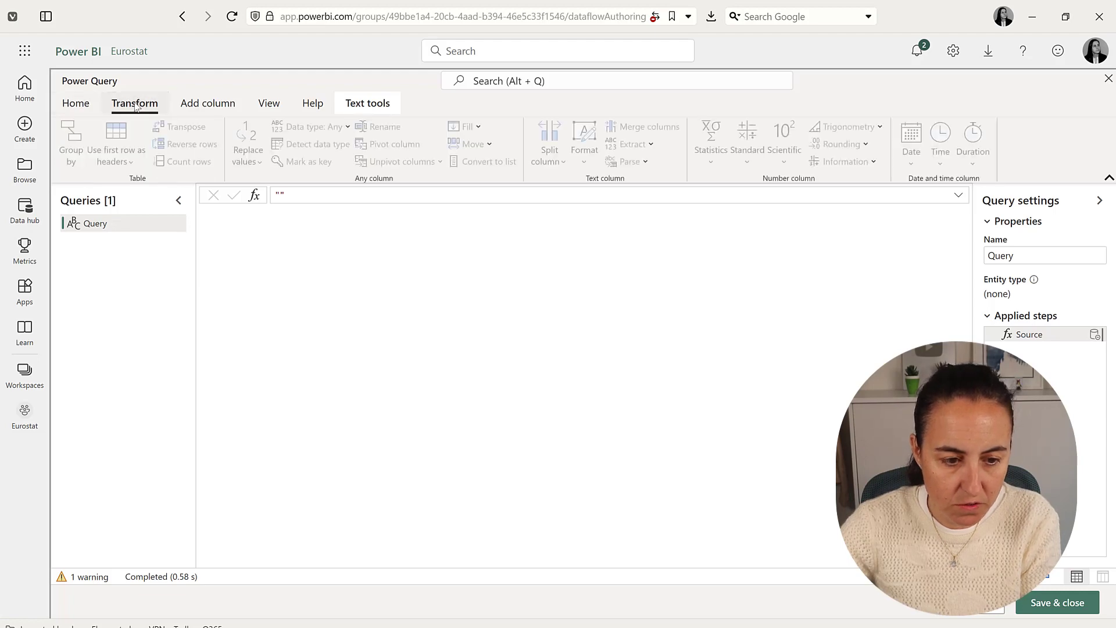
left_click(75, 104)
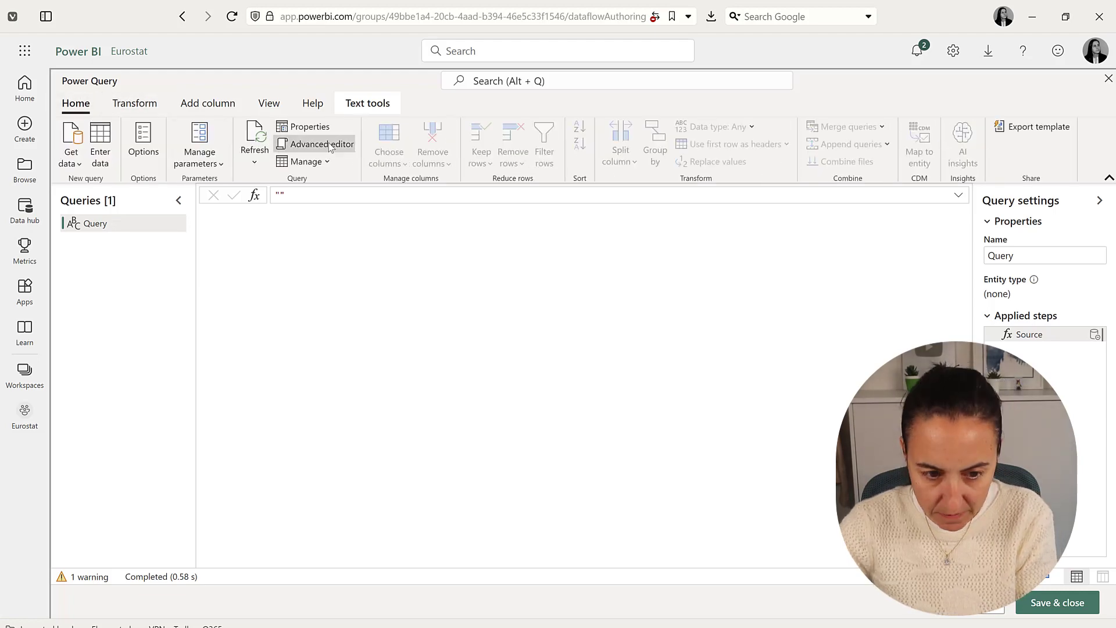
left_click(321, 144)
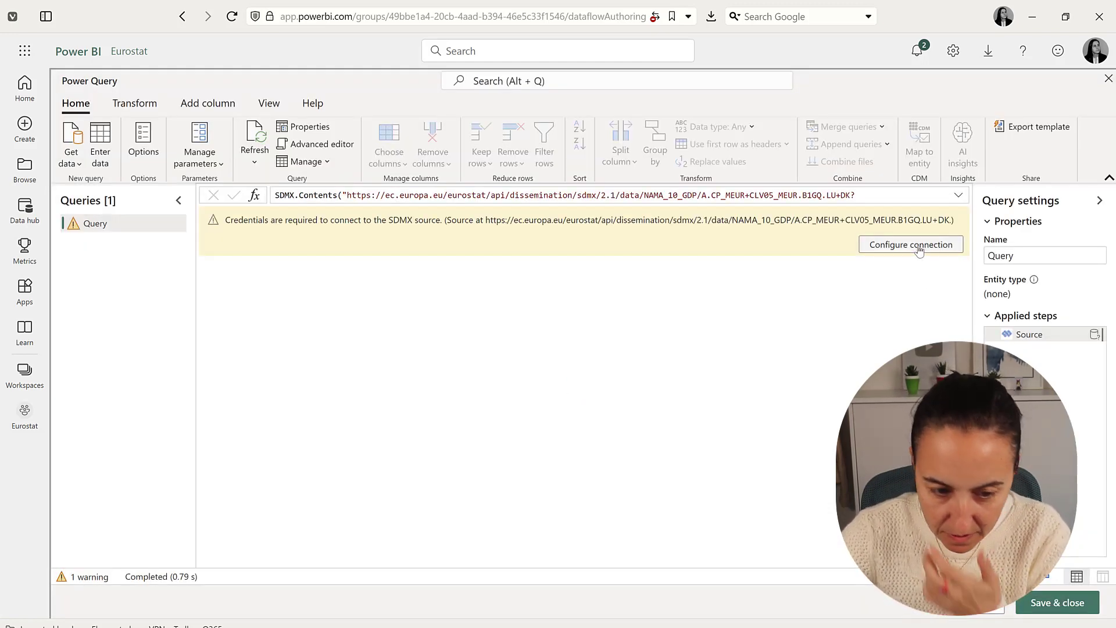
Connect to the SDMX source with Anonymous credentials and save & close the query.
left_click(910, 244)
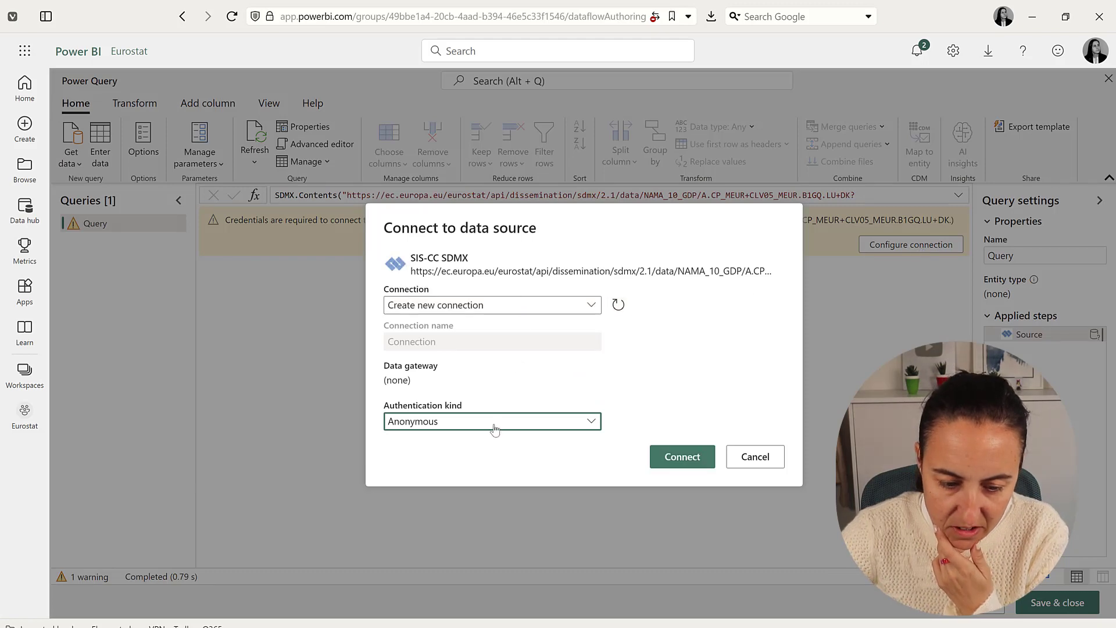
left_click(680, 456)
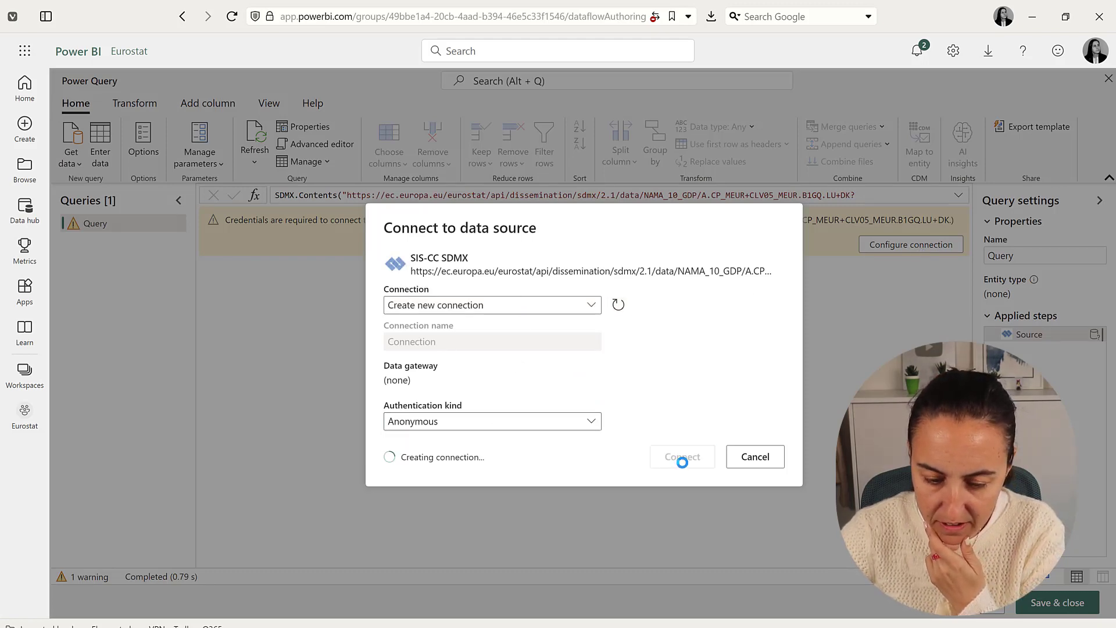
left_click(681, 456)
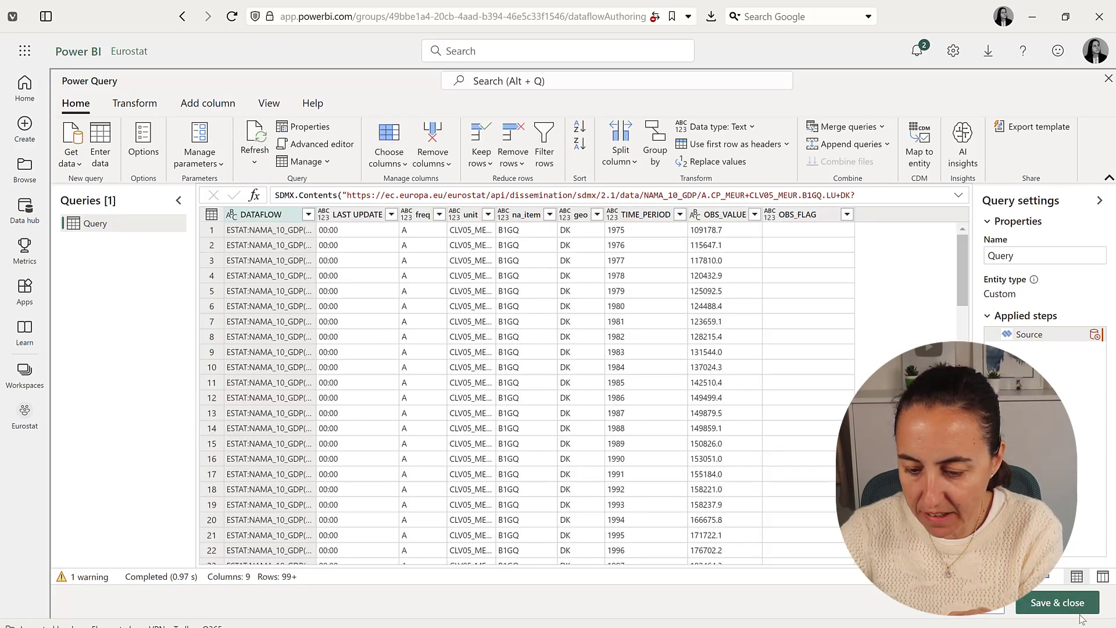
left_click(1058, 604)
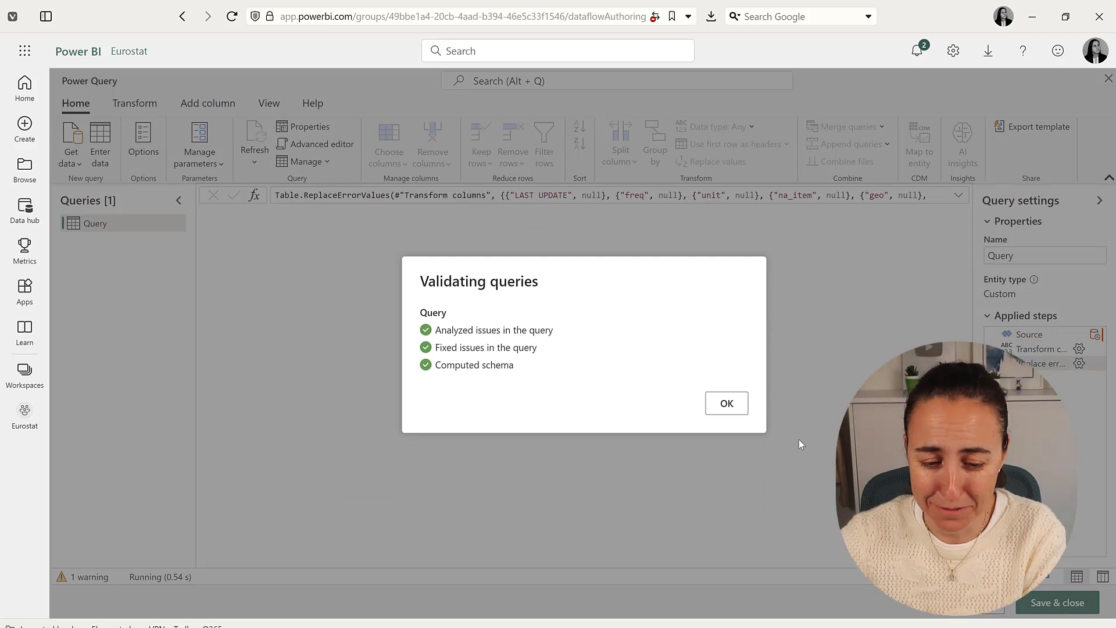
Dismiss validation, save the dataflow as 'GDP' and start a Refresh now.
left_click(724, 404)
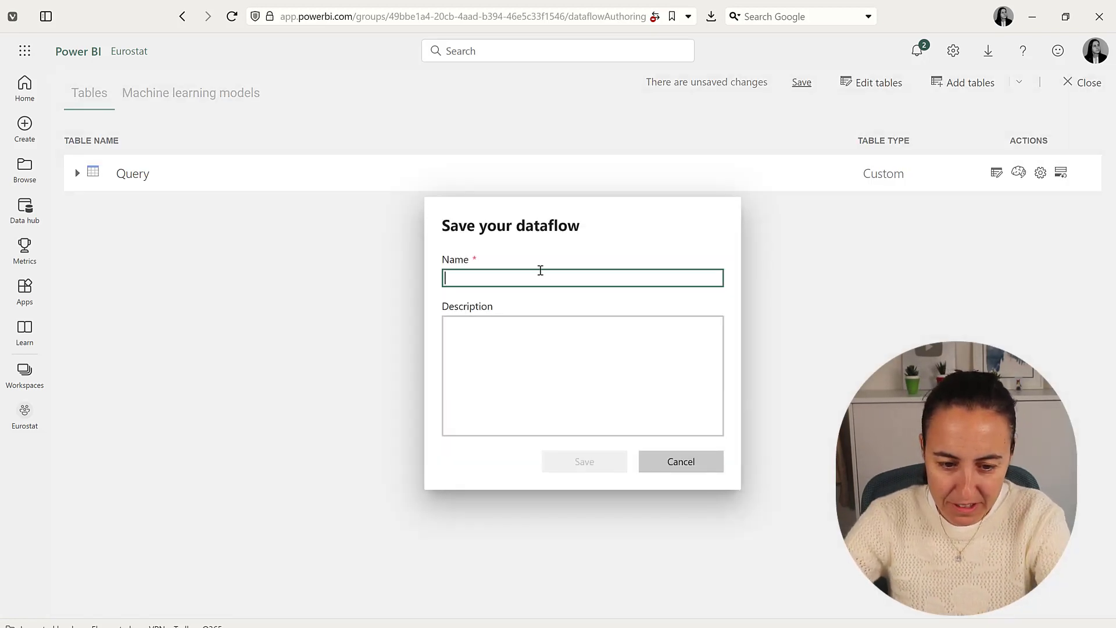
type("GDP")
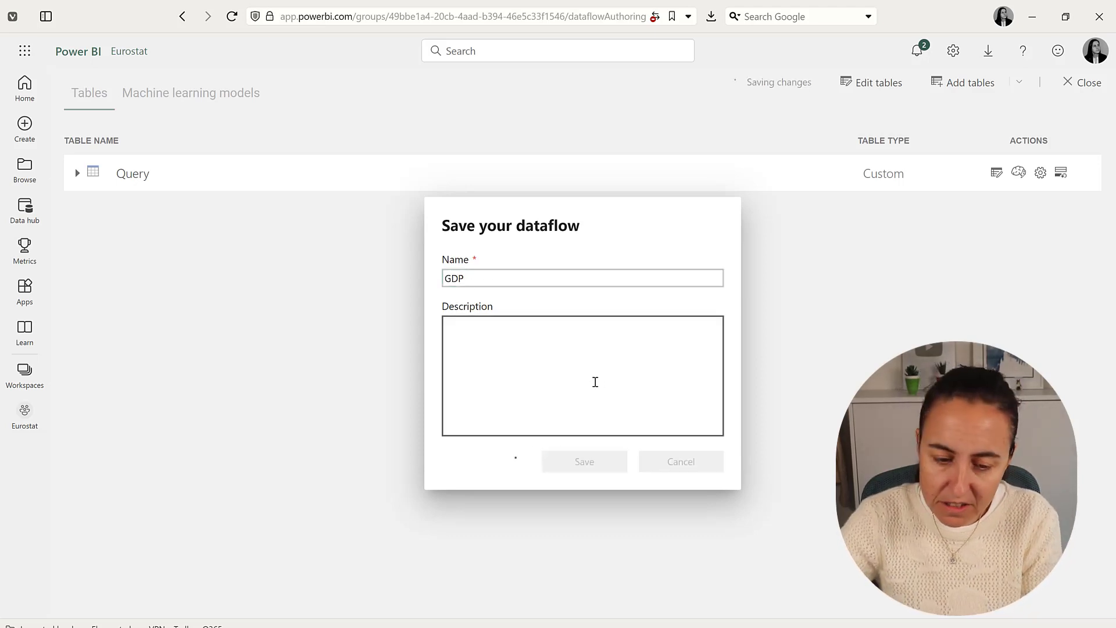
left_click(584, 462)
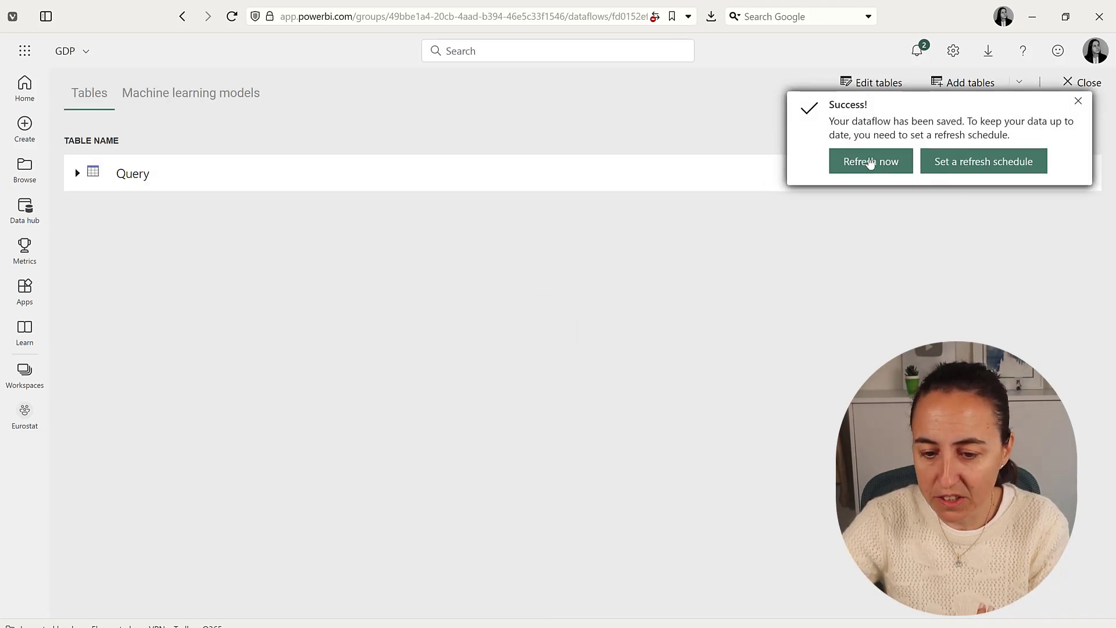
left_click(870, 160)
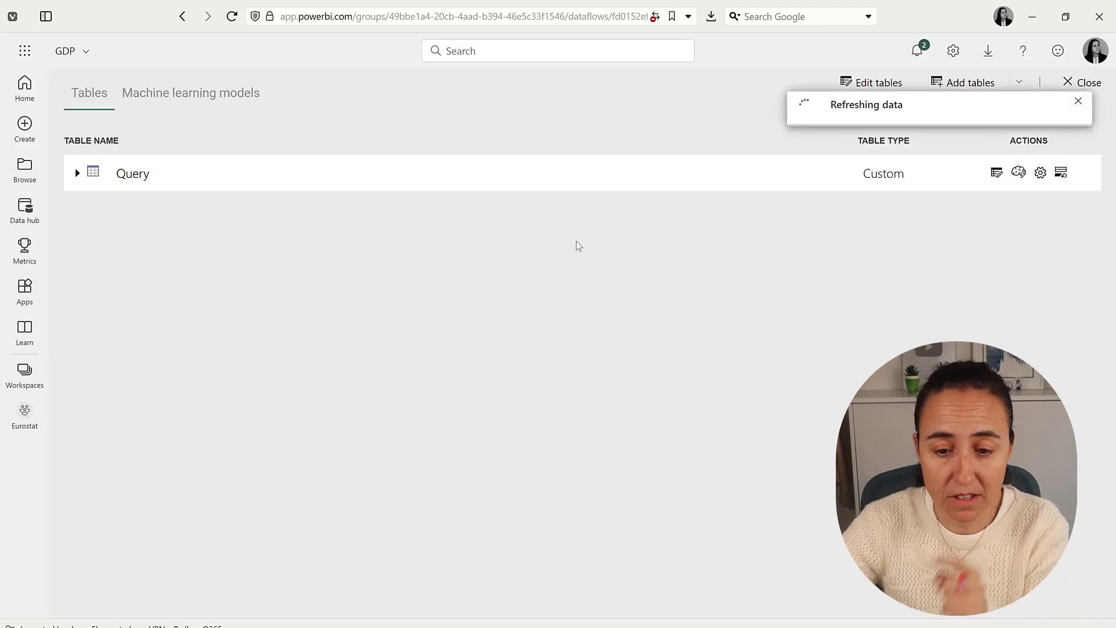
mouse_move(583, 219)
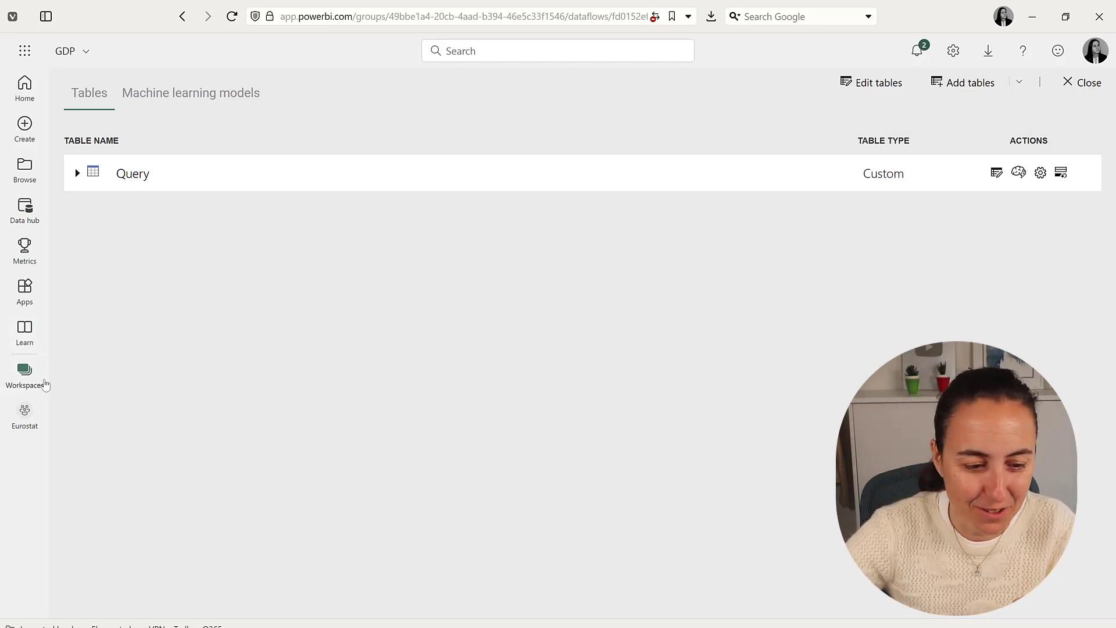
In the GDP dataflow settings, add a daily scheduled refresh time and choose its hour.
left_click(85, 50)
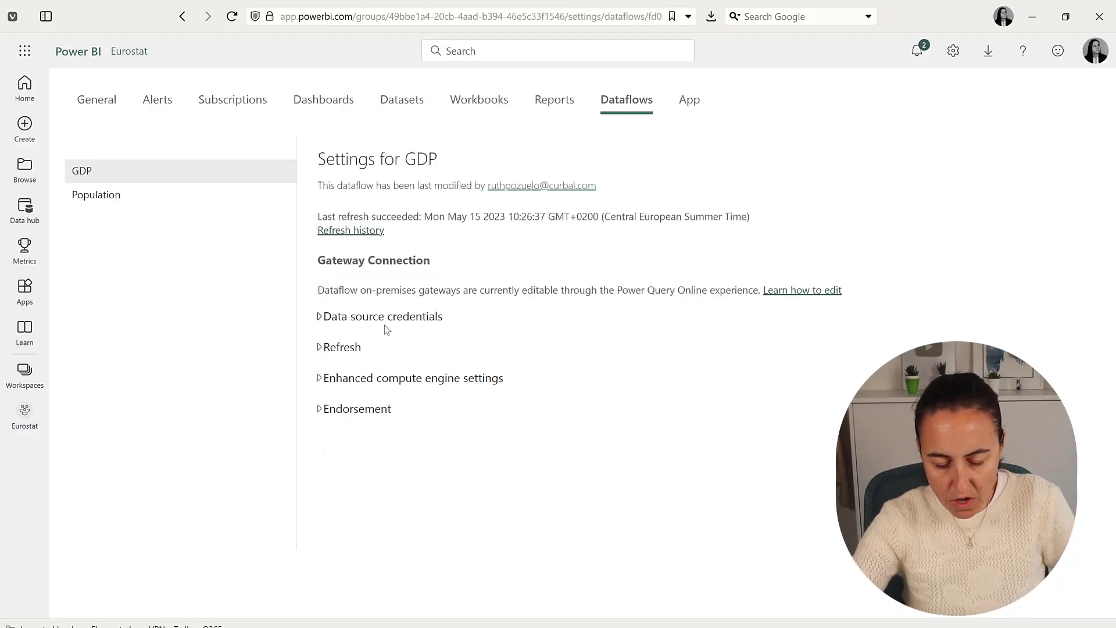
left_click(383, 316)
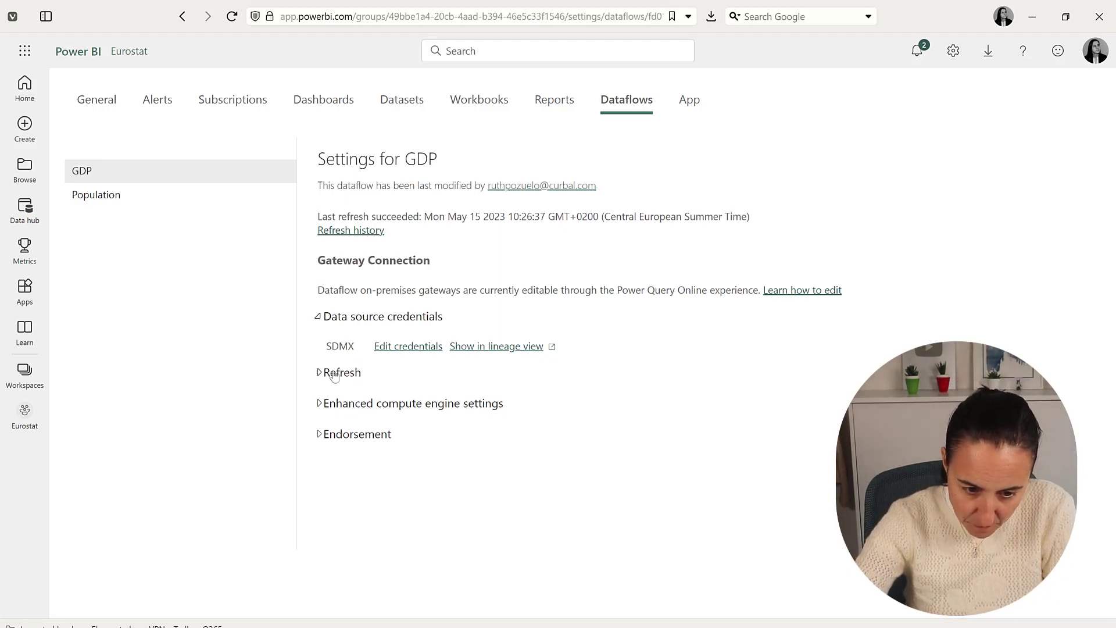
left_click(342, 372)
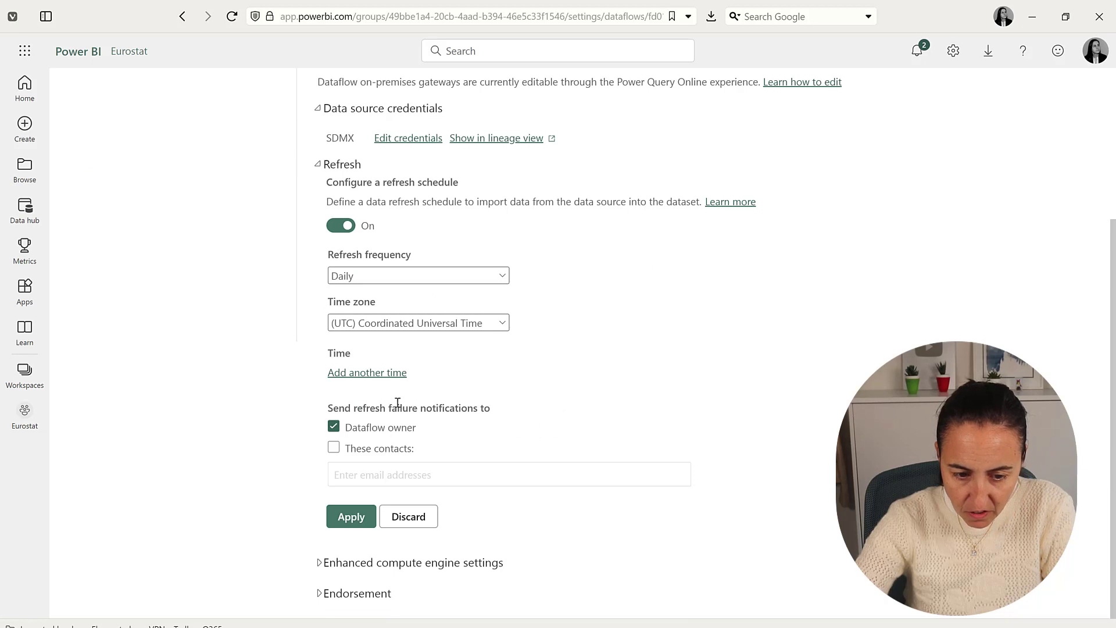
left_click(344, 373)
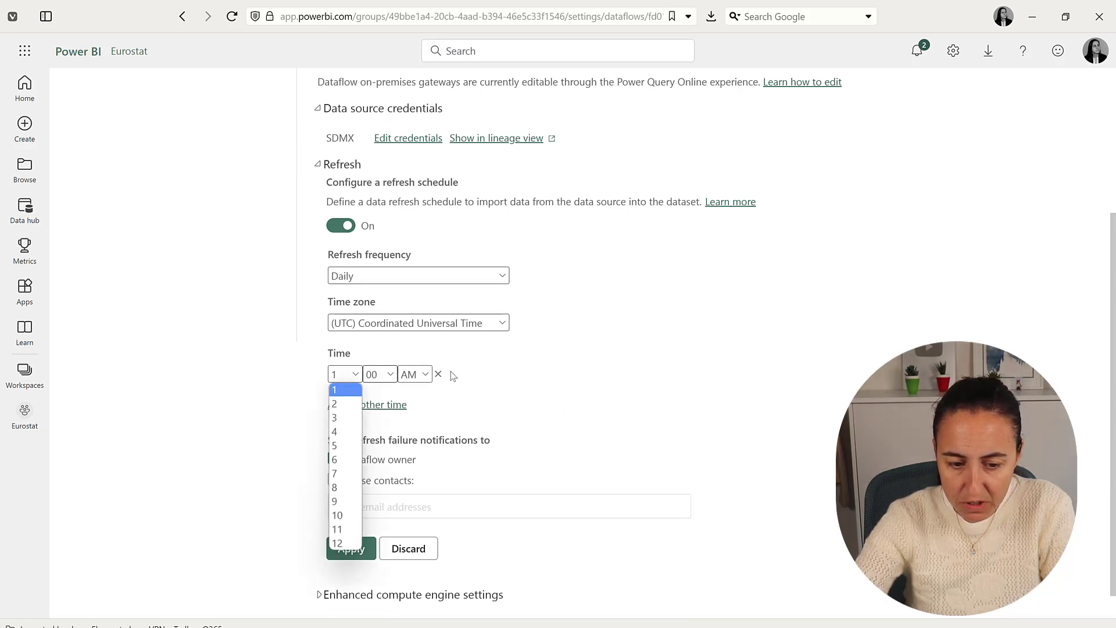
left_click(344, 389)
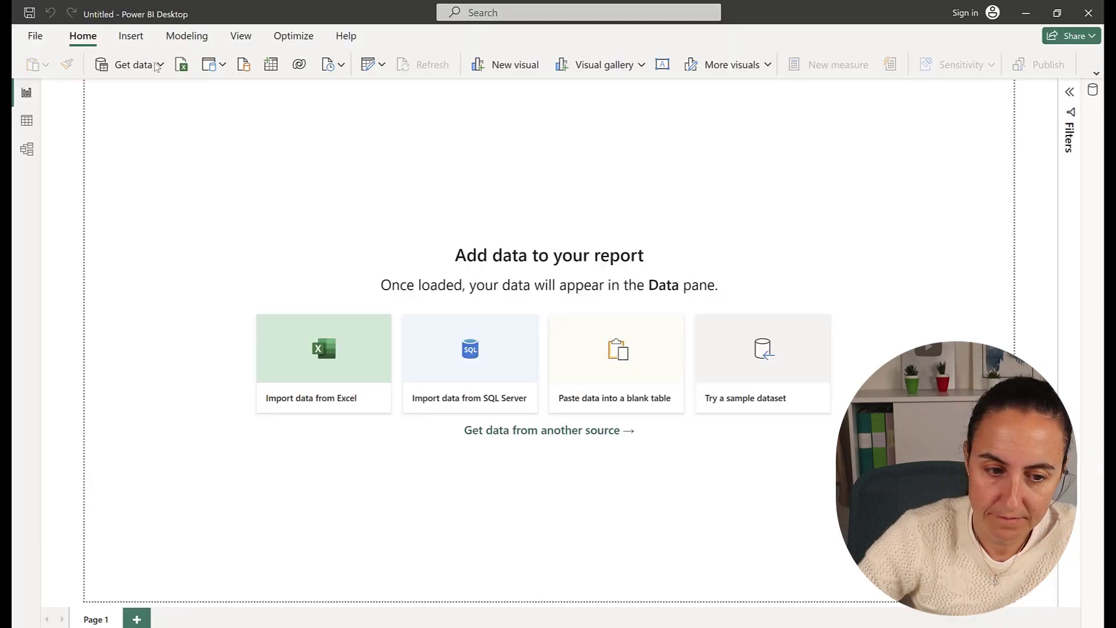
Load the Query table from Workspaces > Eurostat > GDP dataflow and expand its fields in the Data pane.
left_click(133, 66)
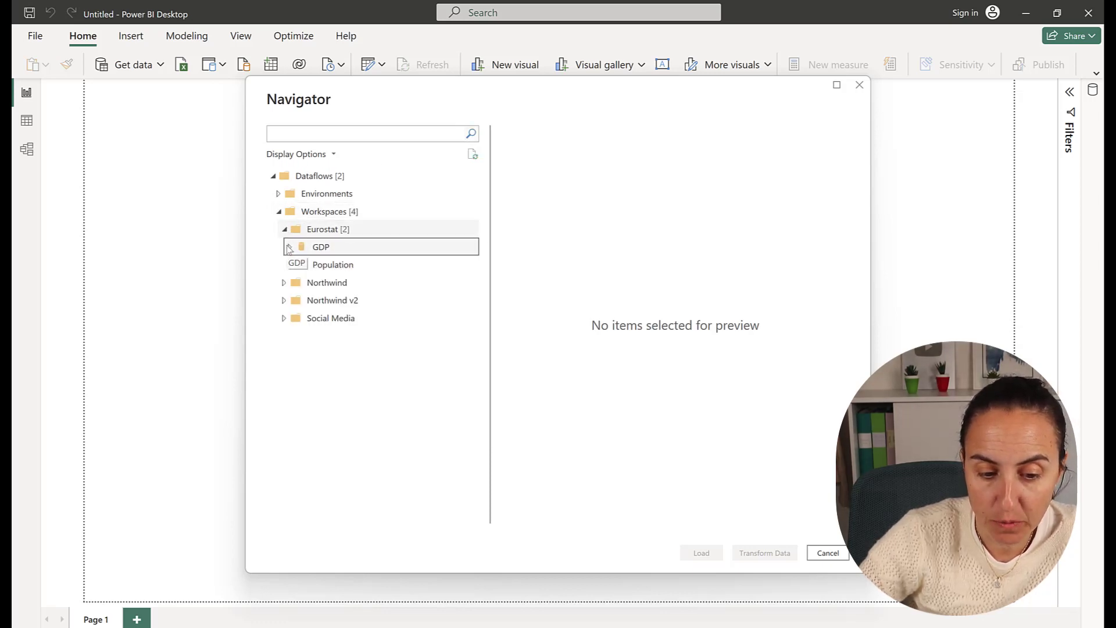
left_click(290, 247)
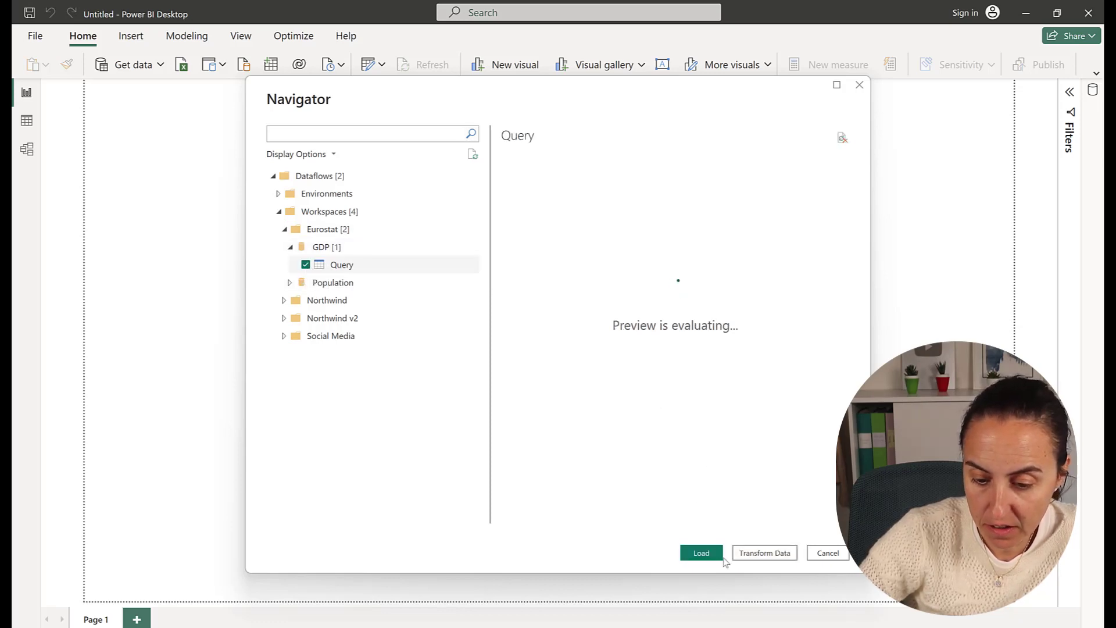
left_click(700, 552)
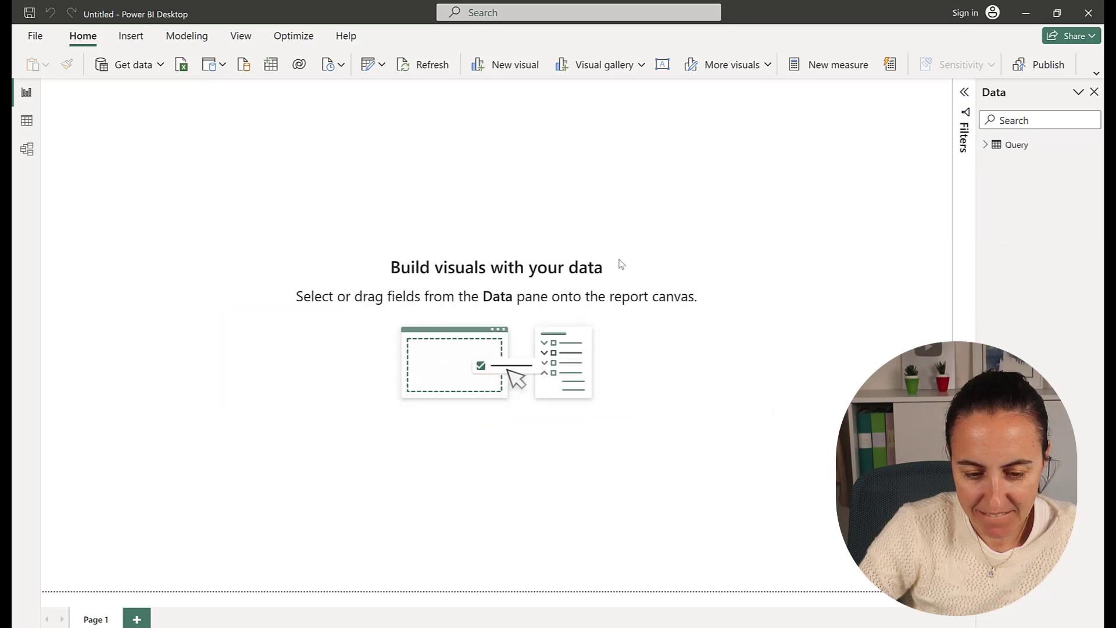
left_click(984, 144)
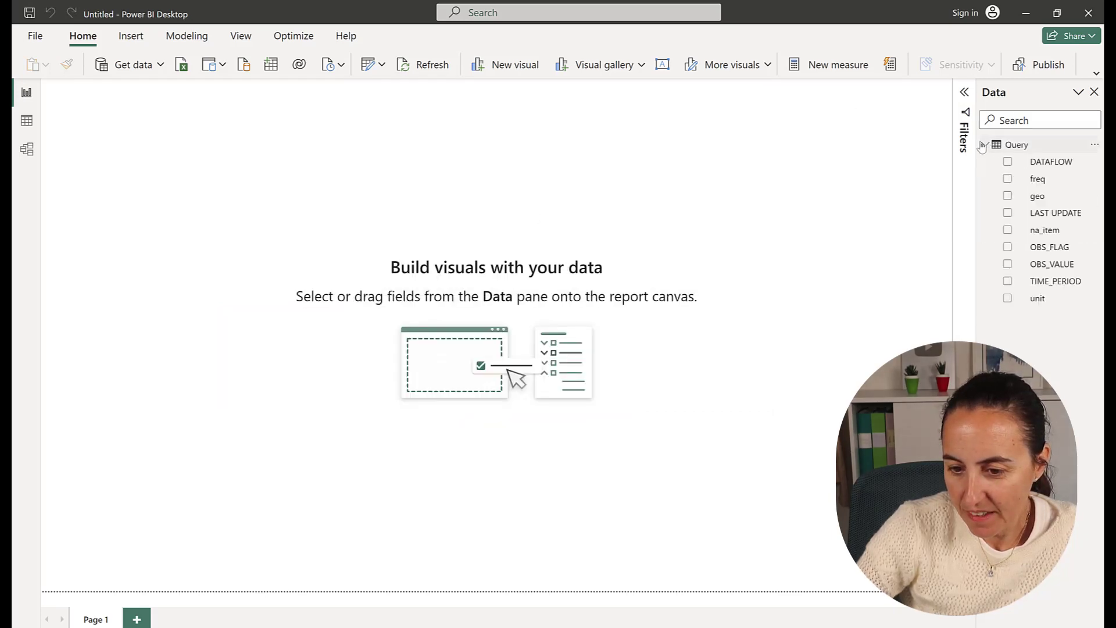